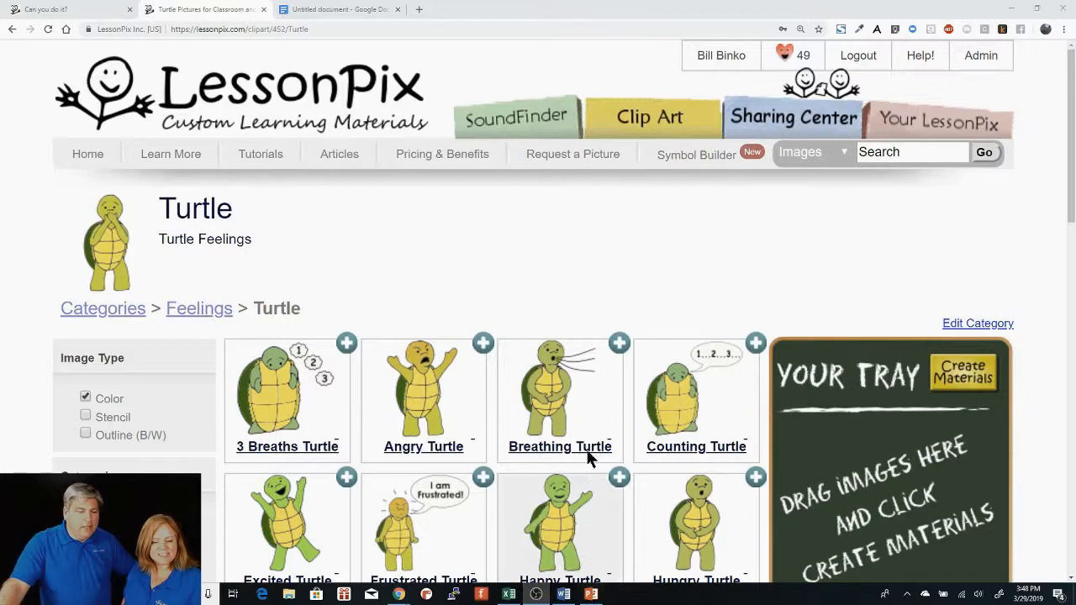
Browse the Turtle category and look at the Tucked In Turtle page before returning.
scroll(down, 3)
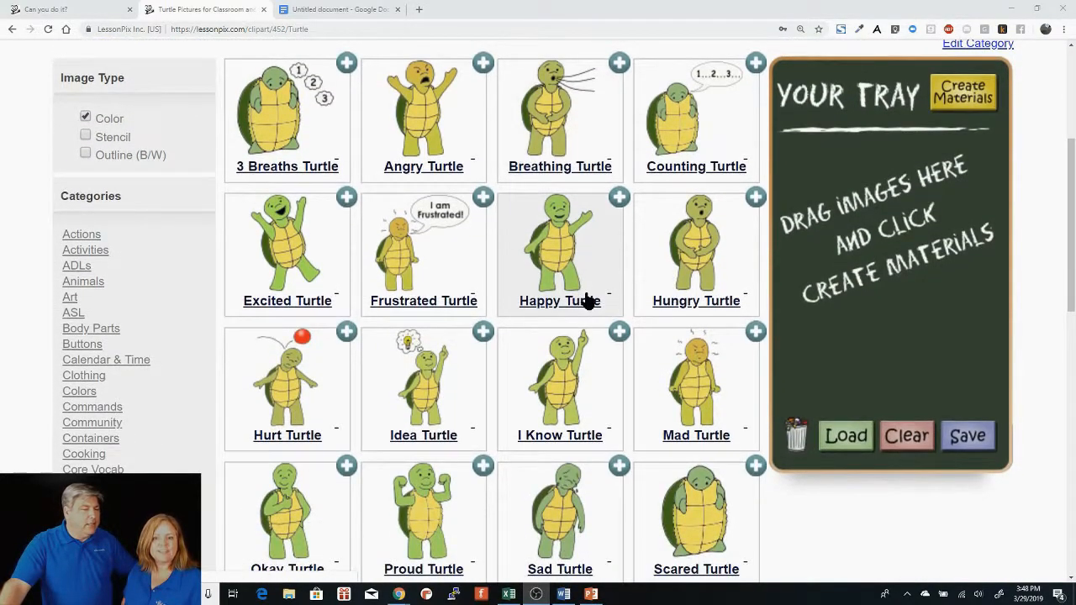
mouse_move(302, 377)
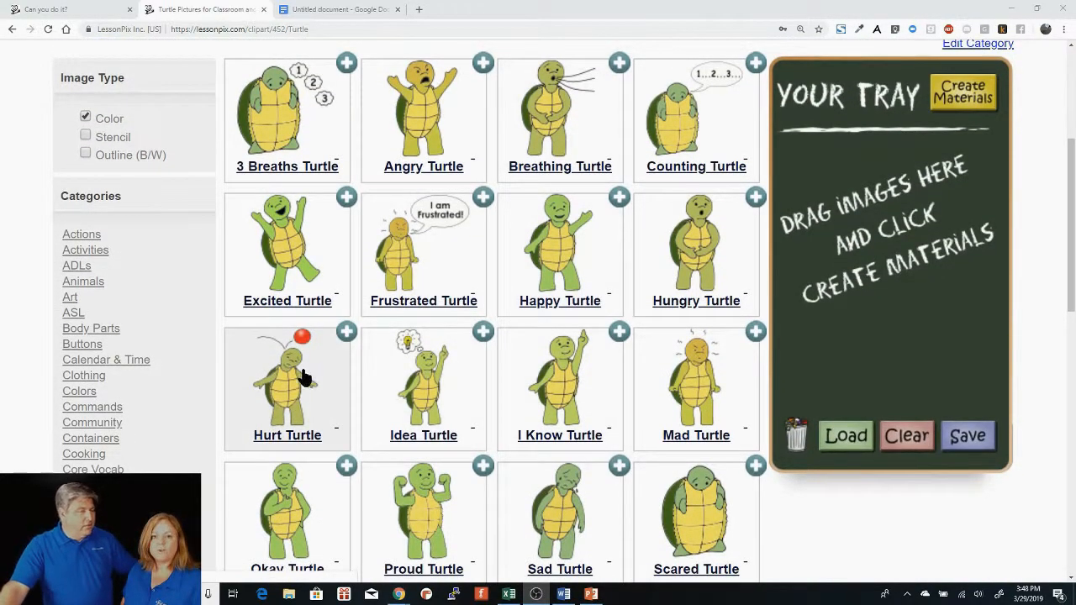
scroll(down, 3)
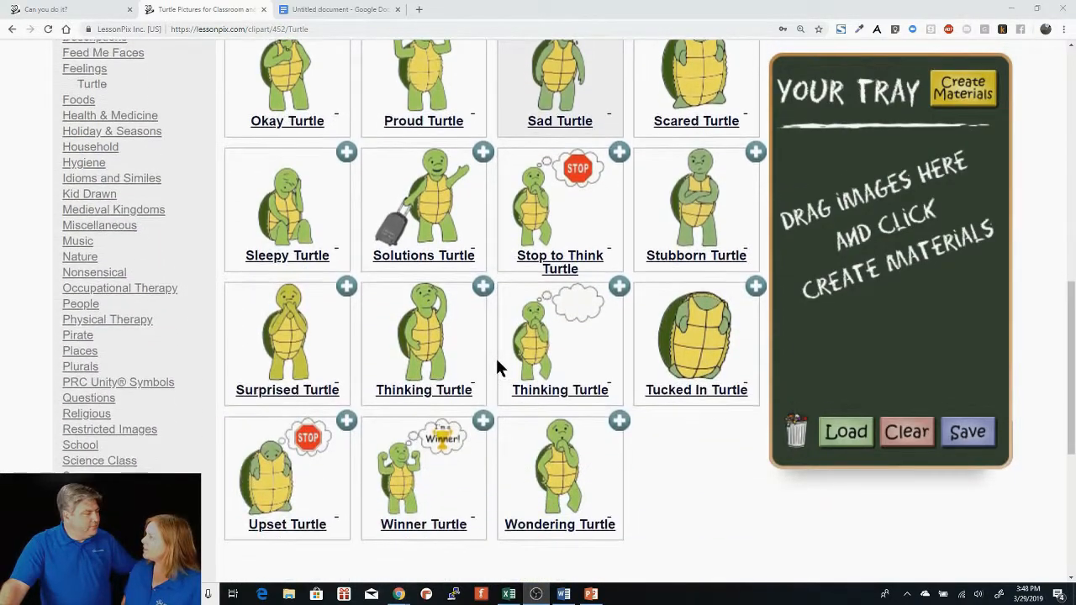
mouse_move(709, 344)
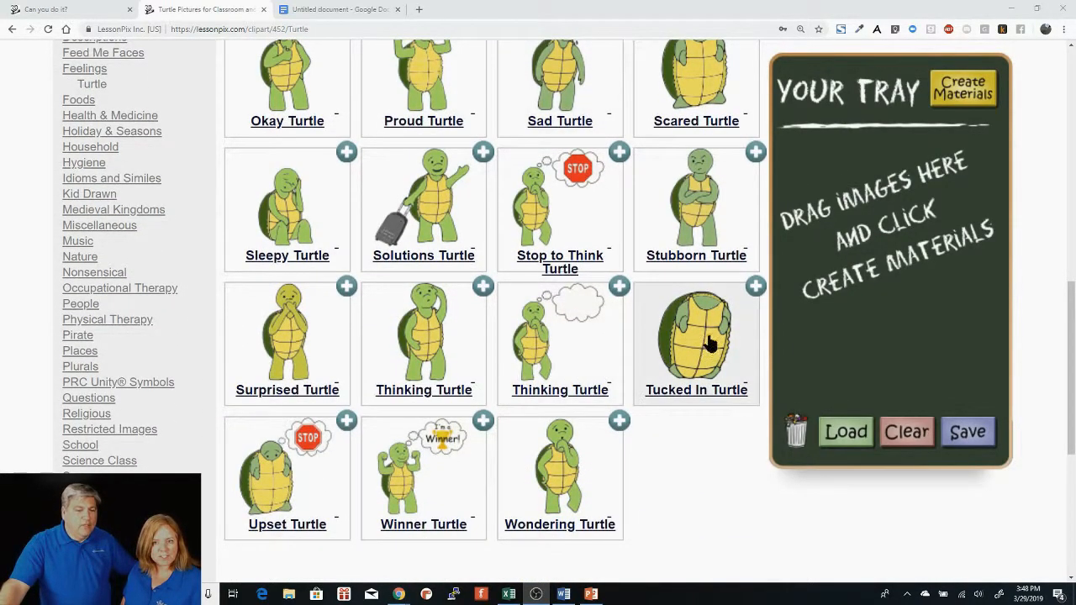
click(696, 340)
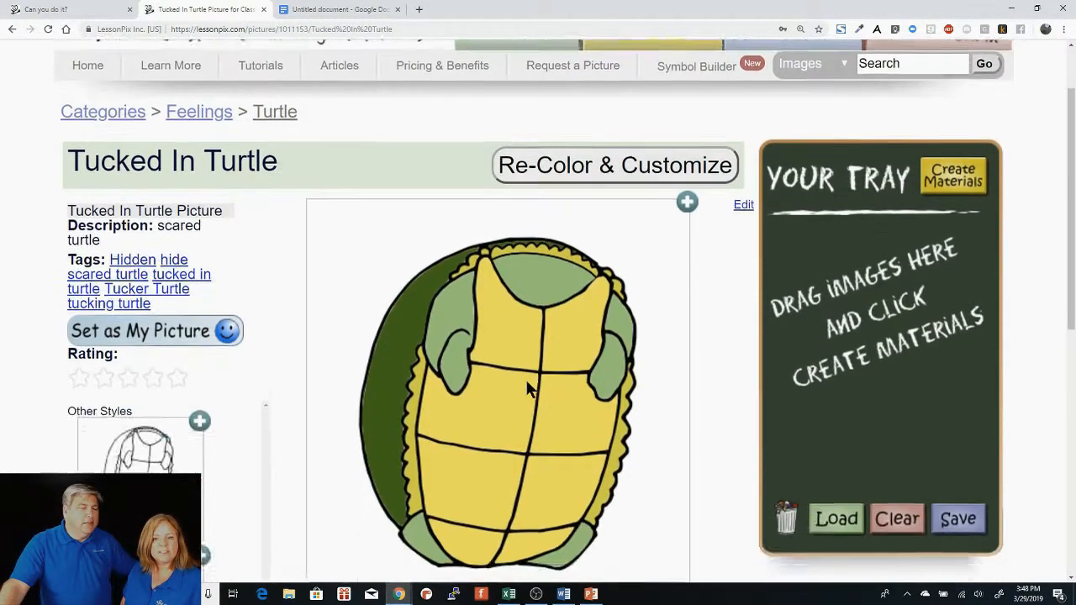
scroll(down, 3)
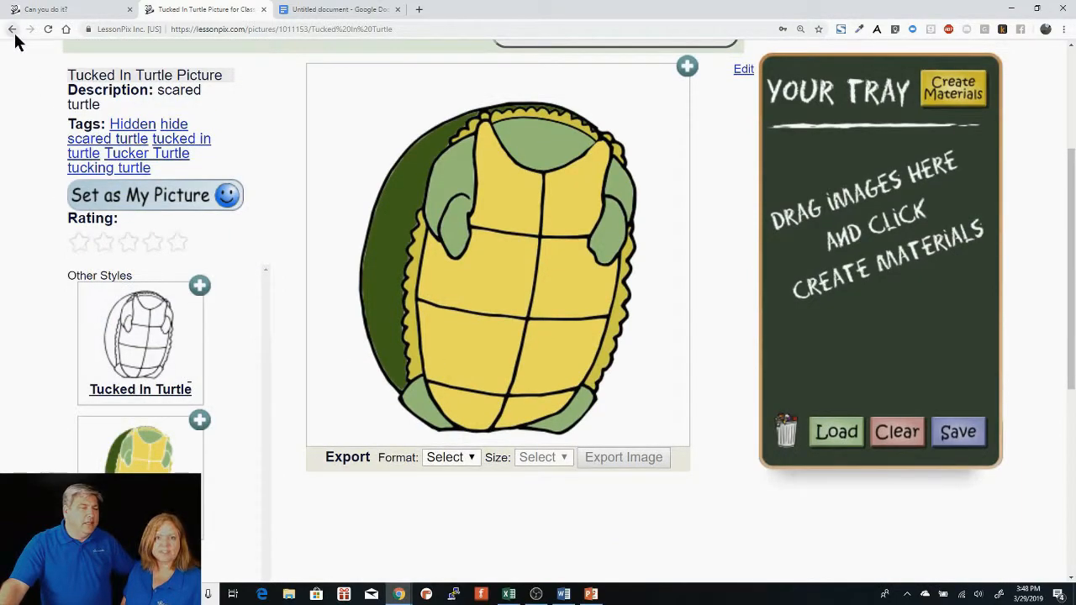
click(12, 30)
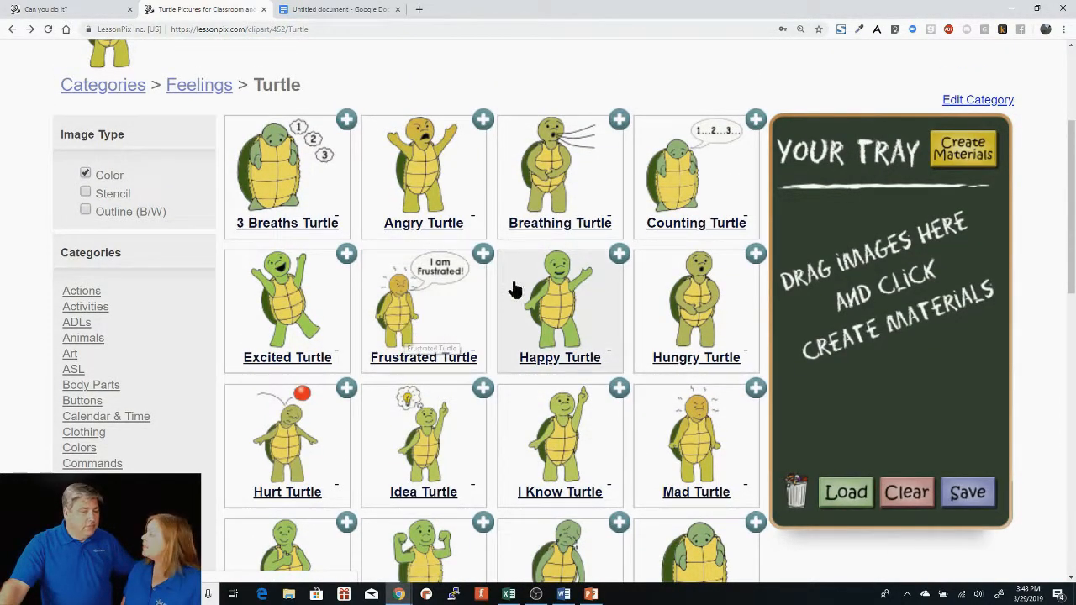
mouse_move(525, 298)
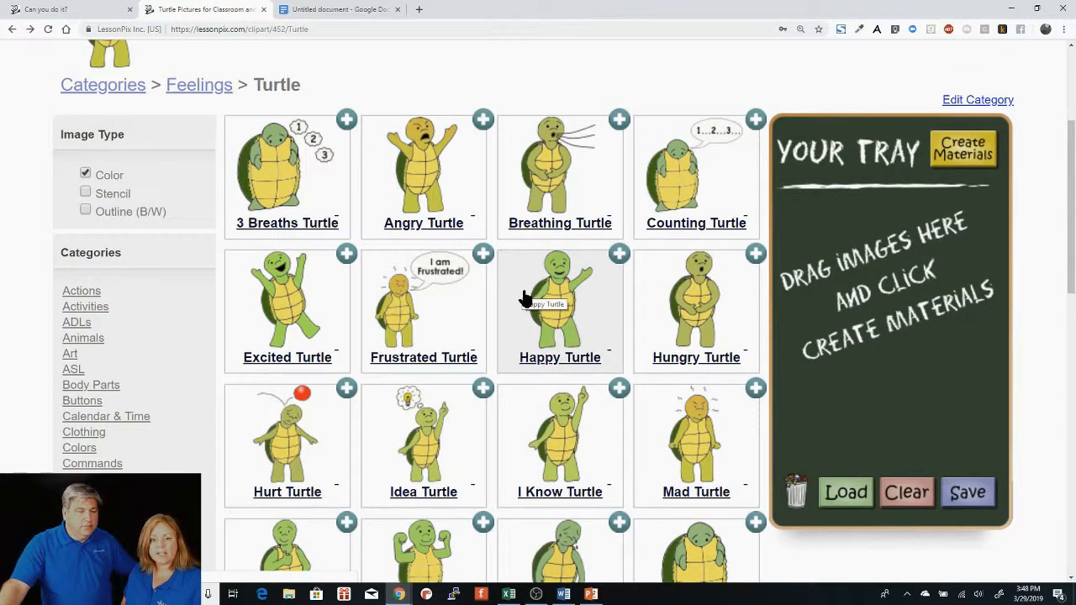
mouse_move(421, 152)
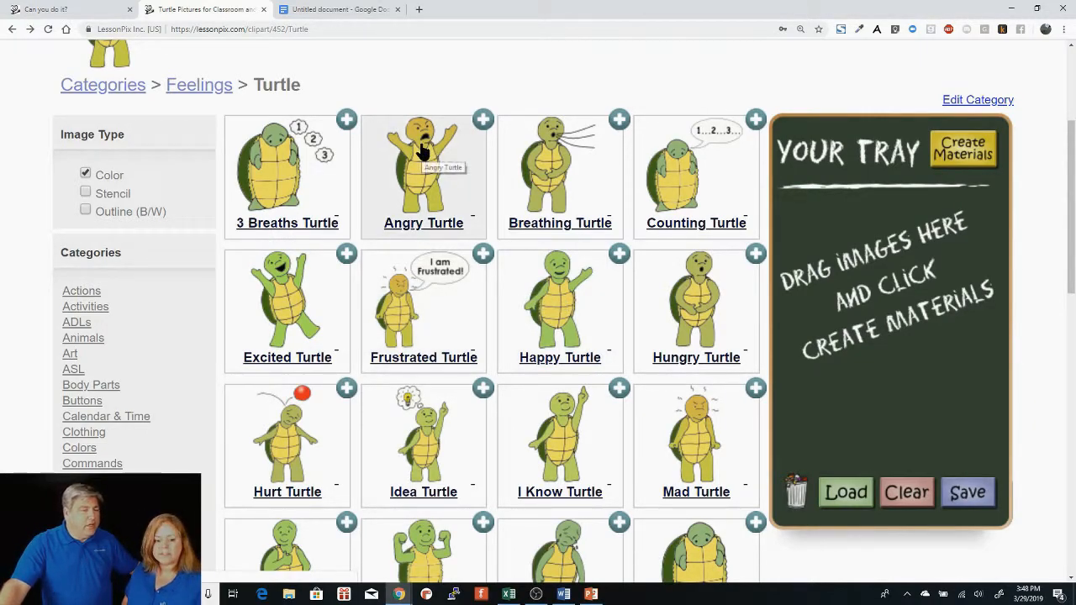
Look at the Angry Turtle page, return to the category and scroll toward Counting Turtle.
click(423, 151)
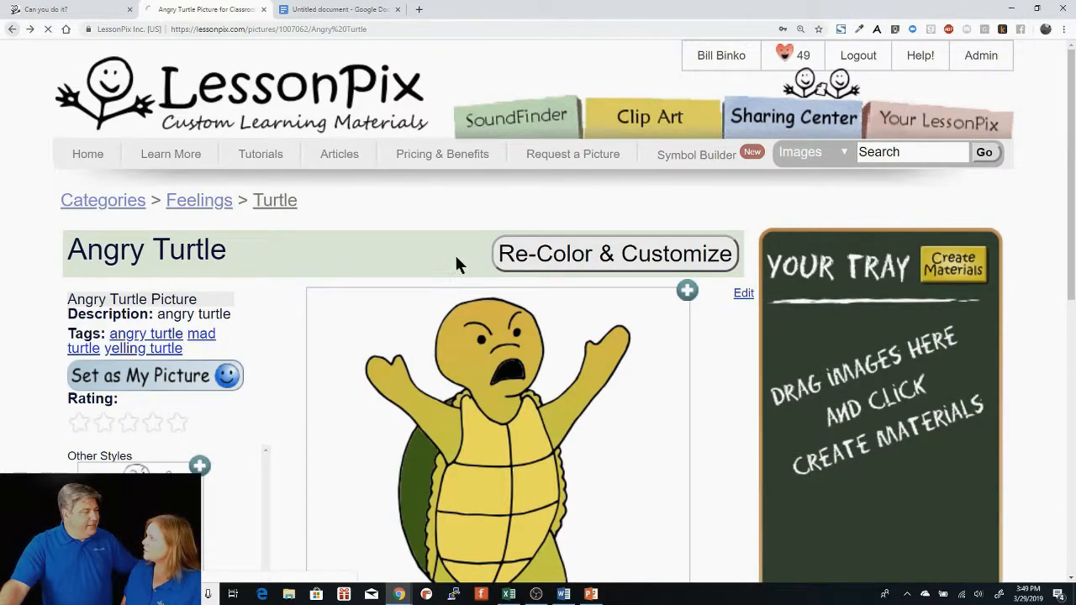
click(275, 200)
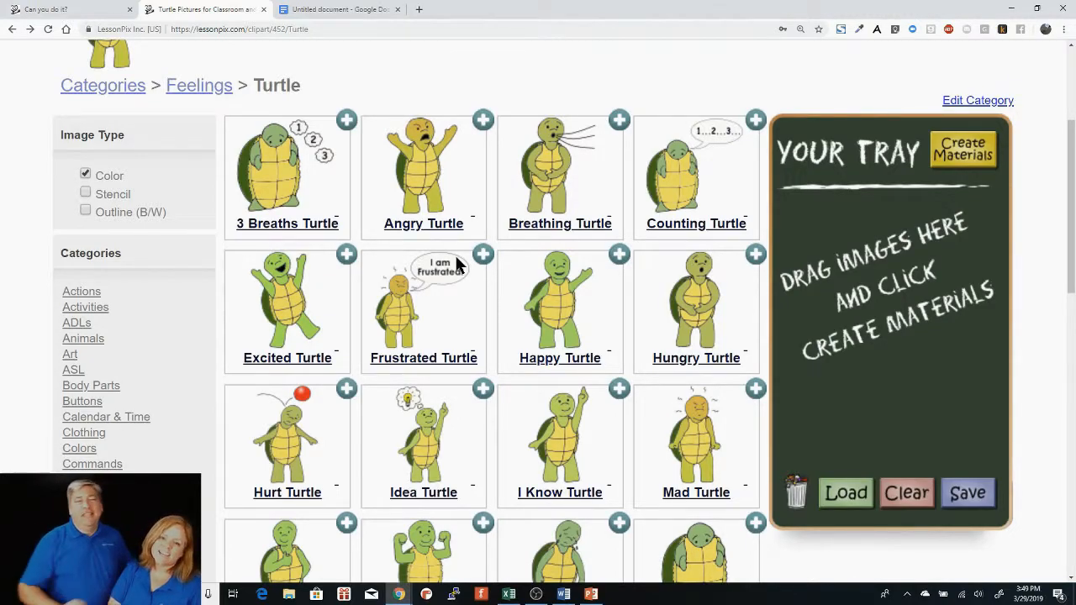
mouse_move(452, 265)
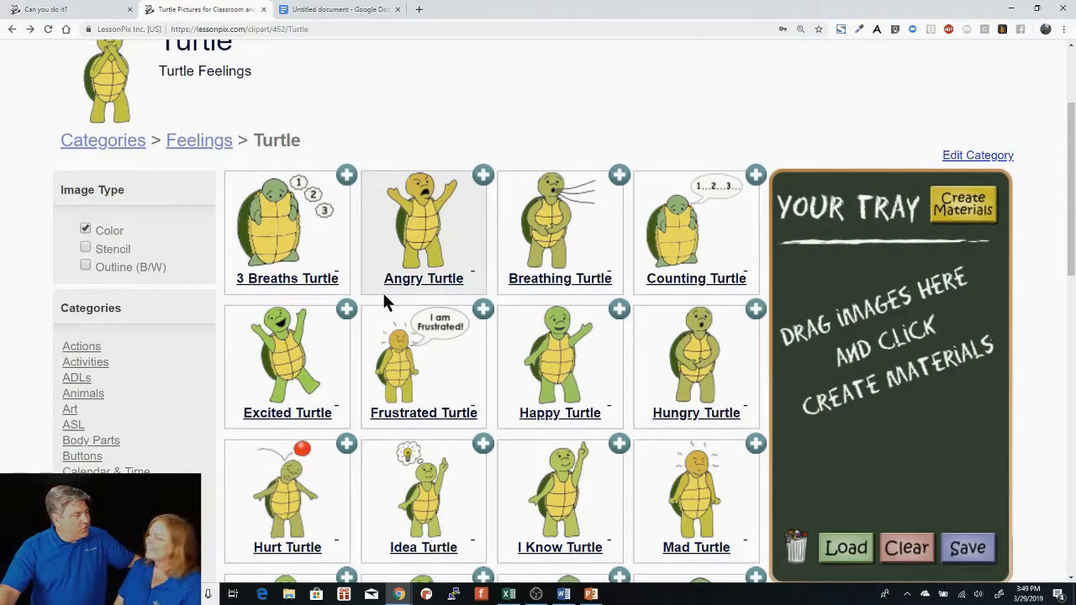
scroll(down, 3)
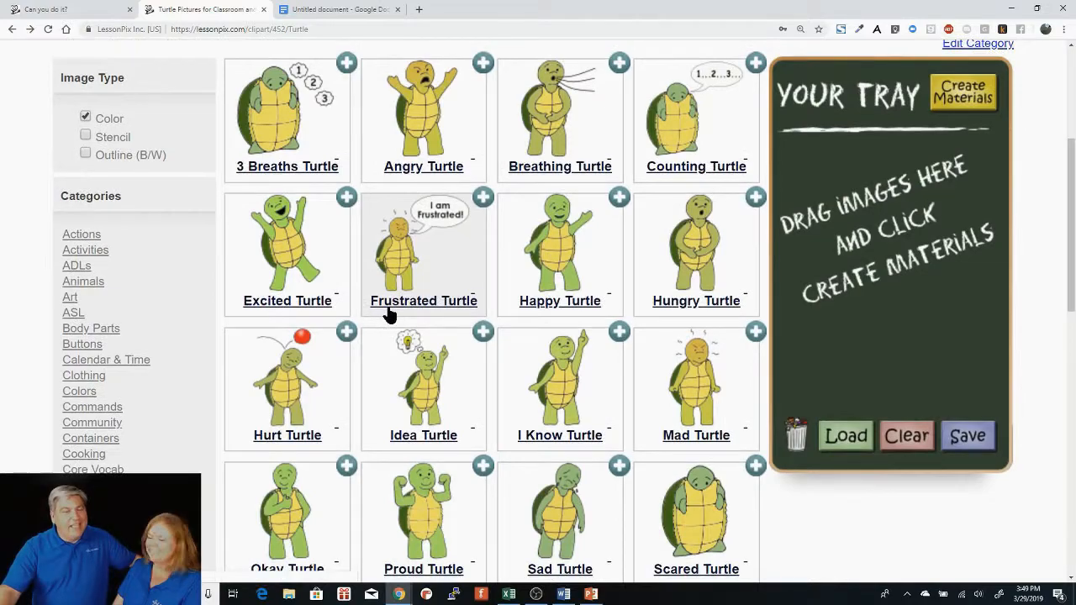
mouse_move(307, 132)
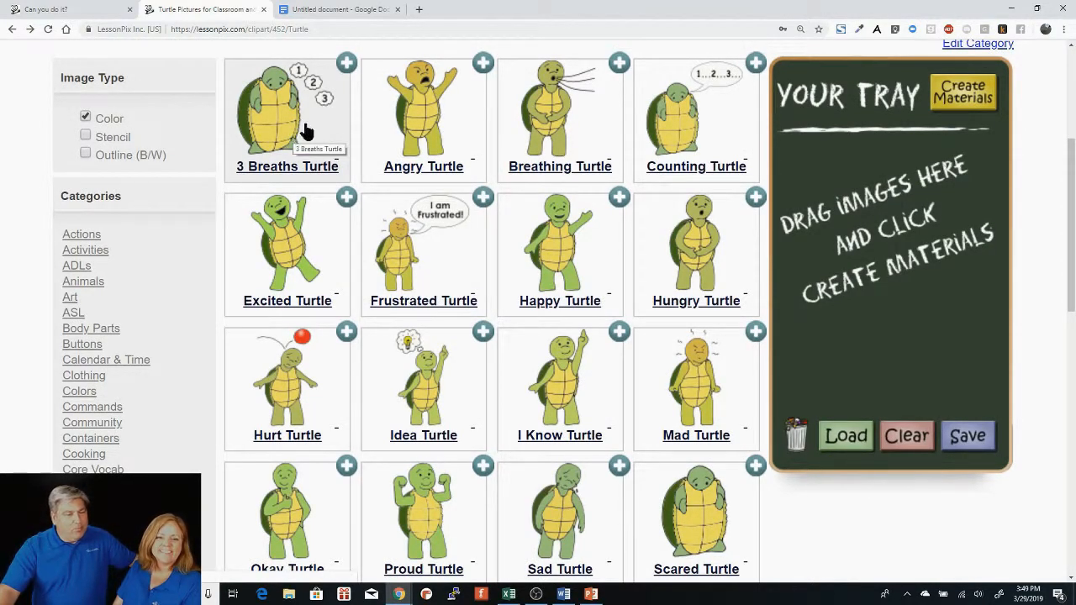
mouse_move(668, 148)
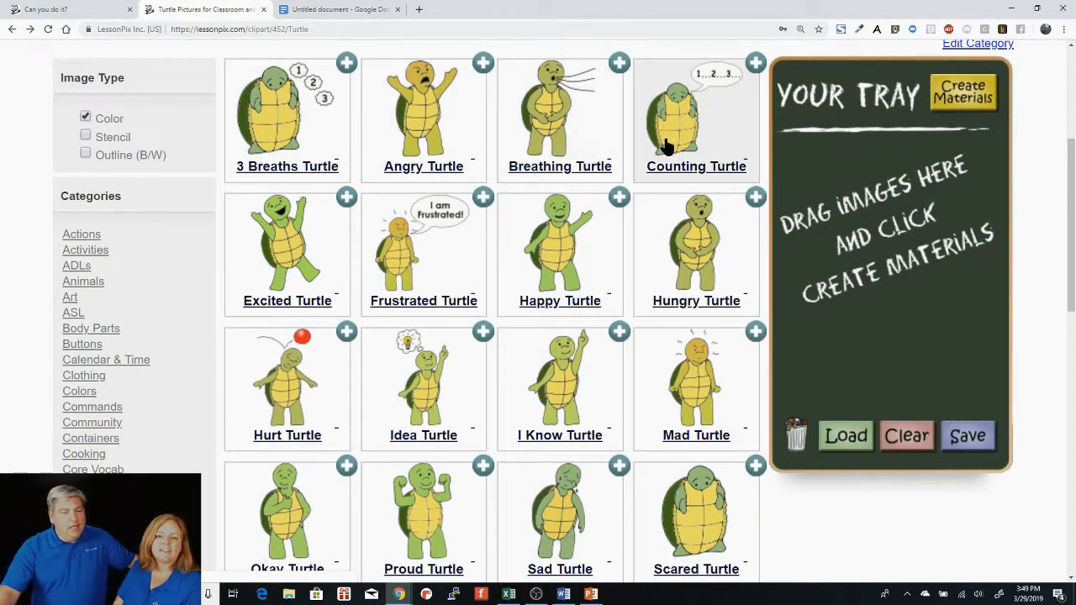
mouse_move(665, 145)
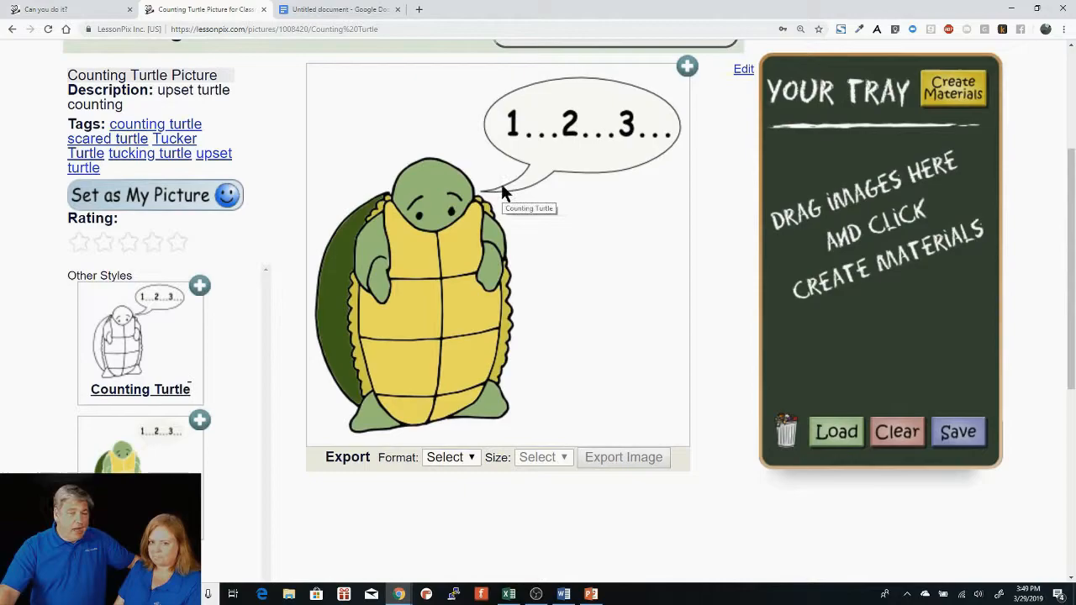
mouse_move(510, 202)
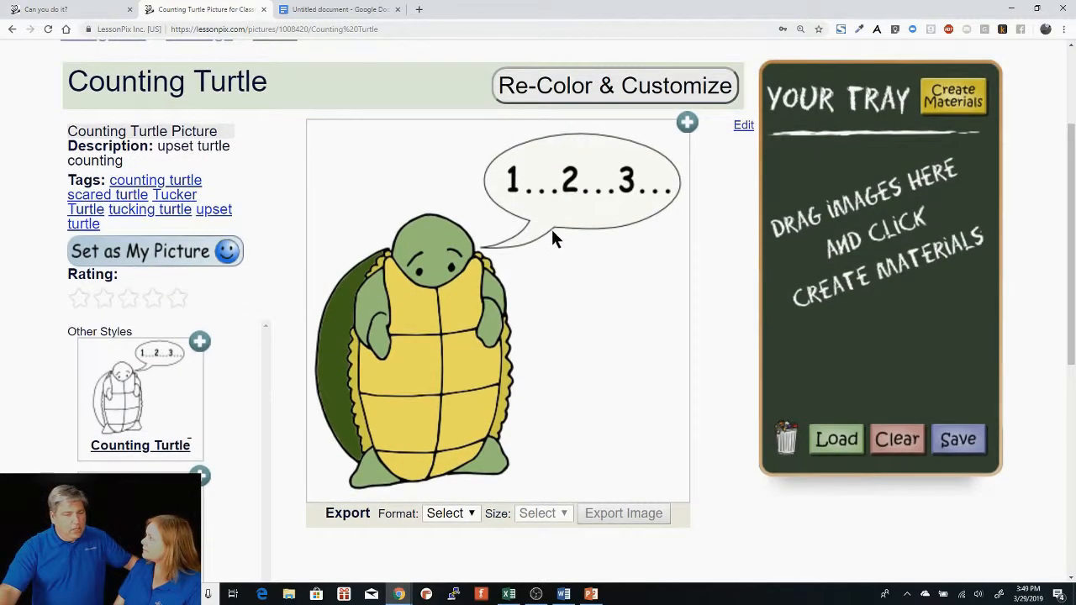
mouse_move(492, 286)
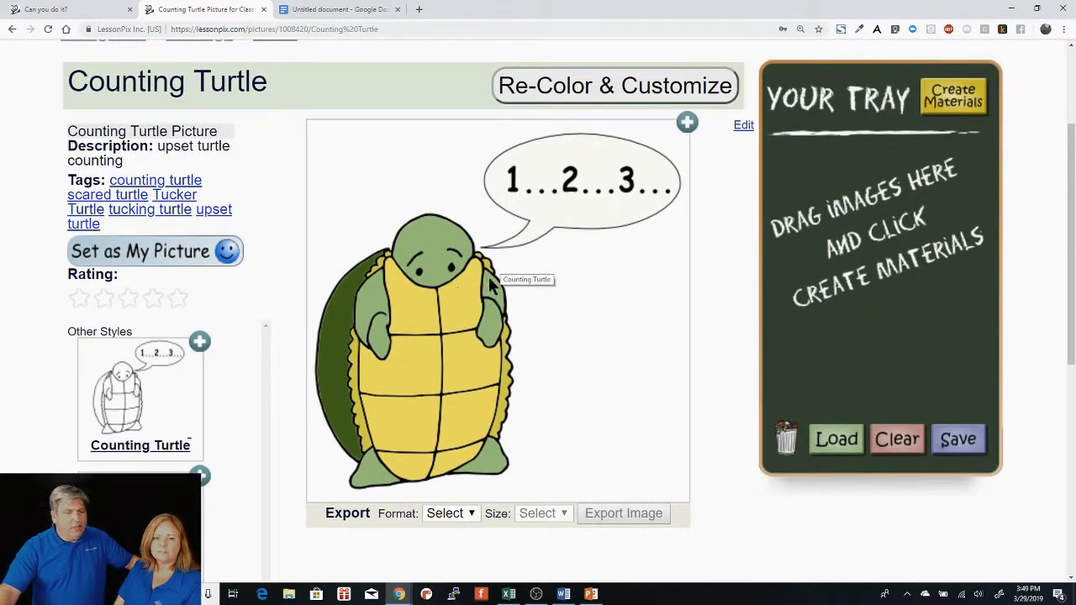
mouse_move(435, 317)
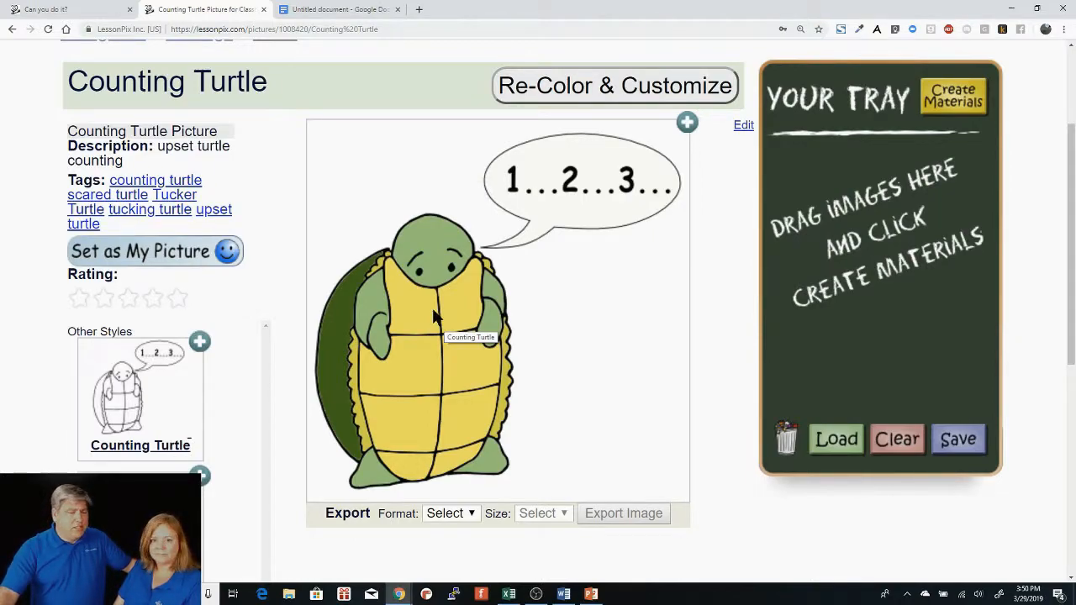
mouse_move(682, 315)
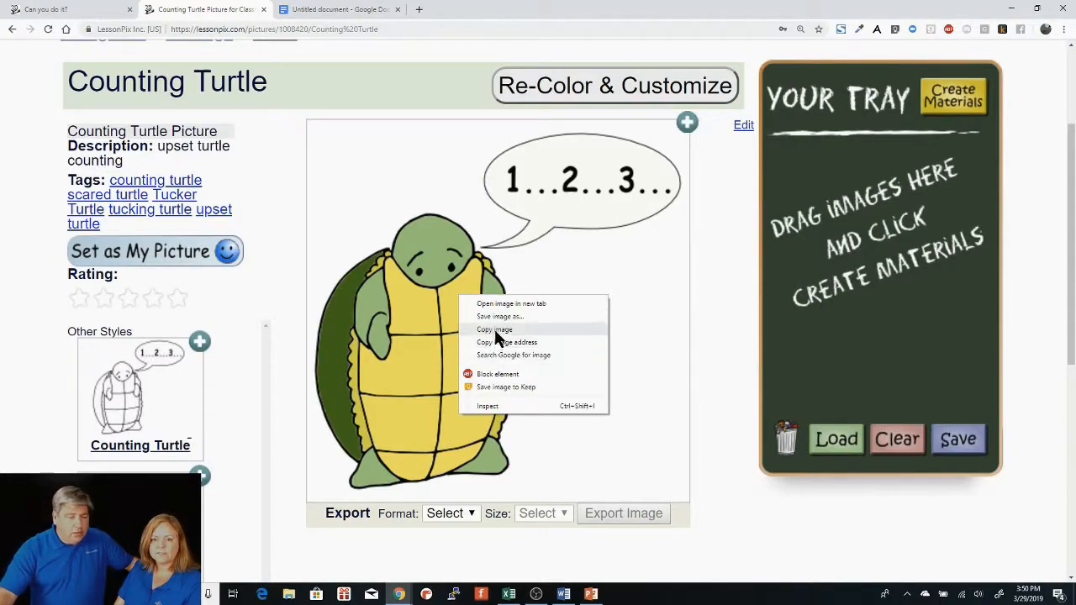
Copy the Counting Turtle image, paste it onto the title slide and reposition it at the left.
click(494, 328)
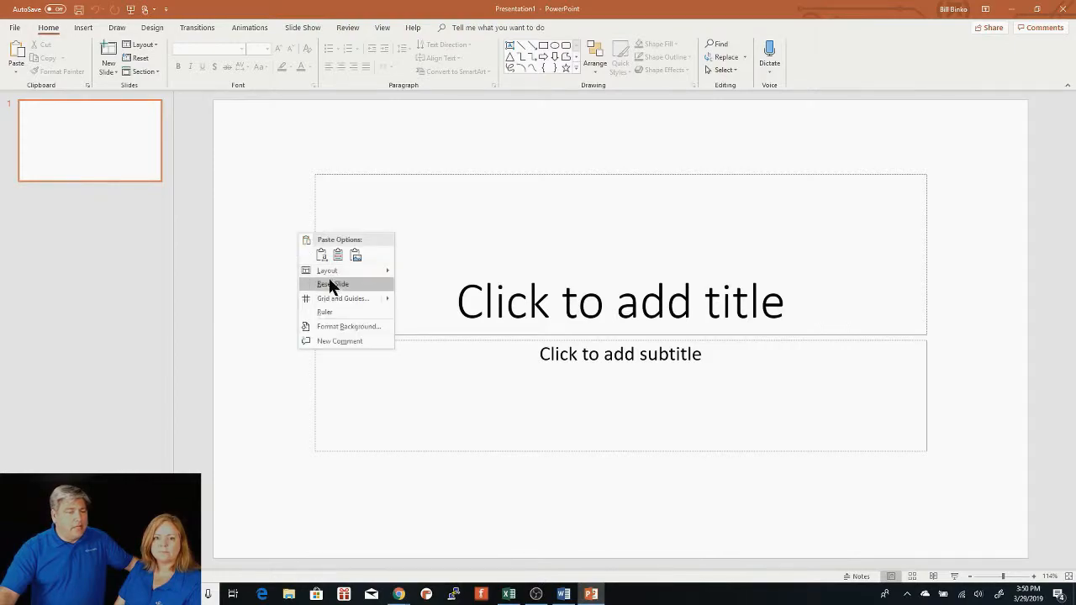
mouse_move(391, 239)
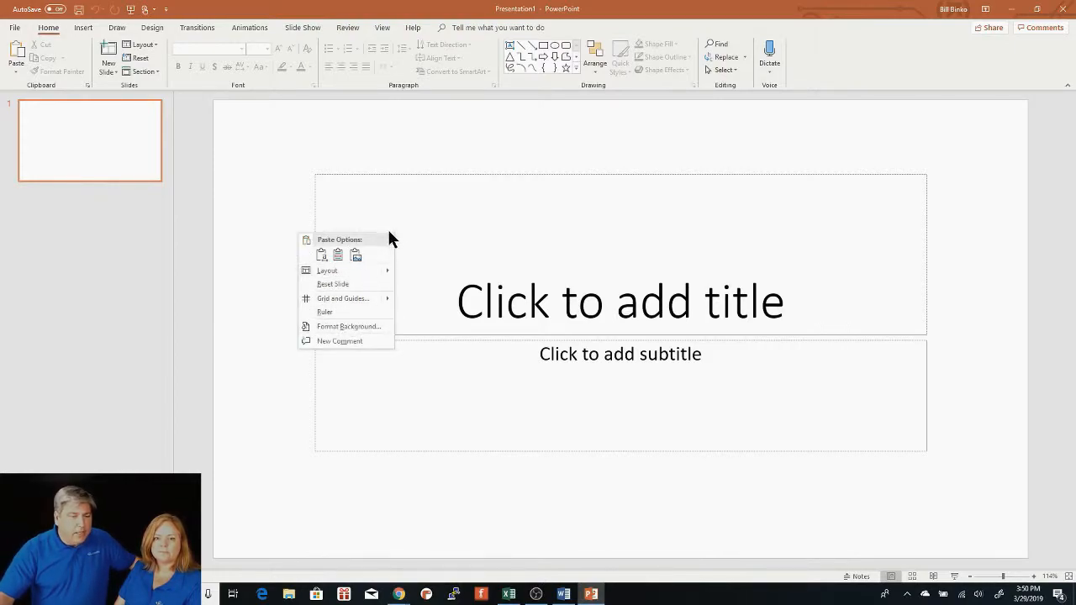
click(322, 254)
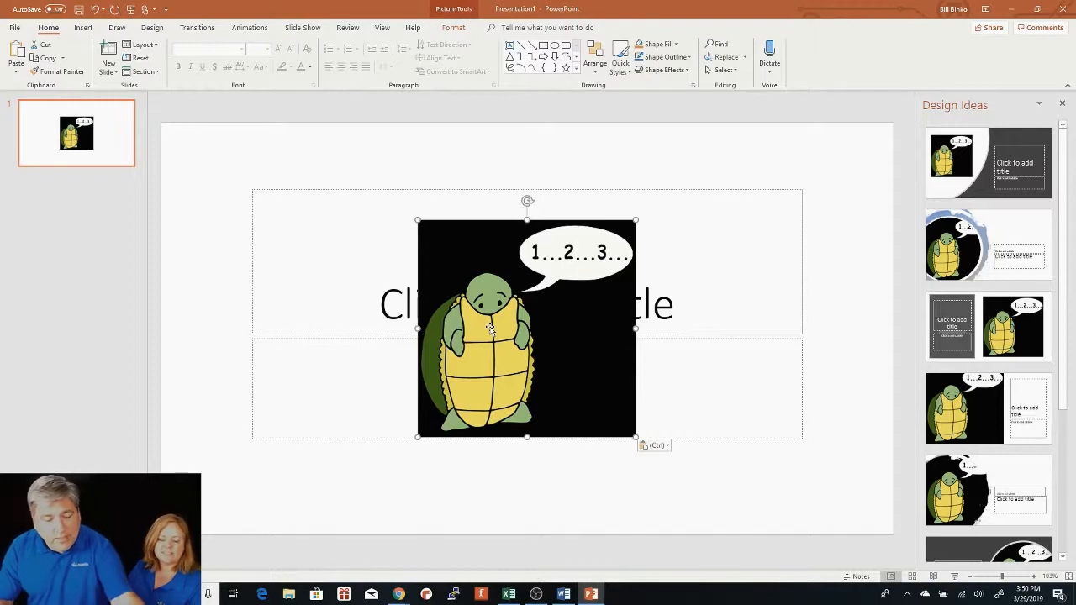
key(Delete)
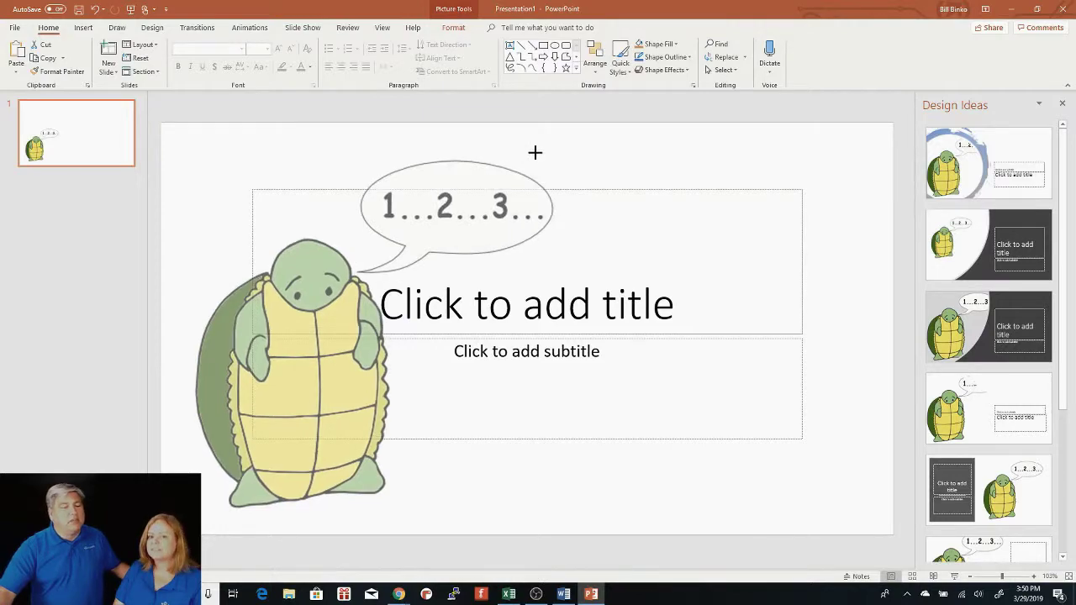
click(294, 369)
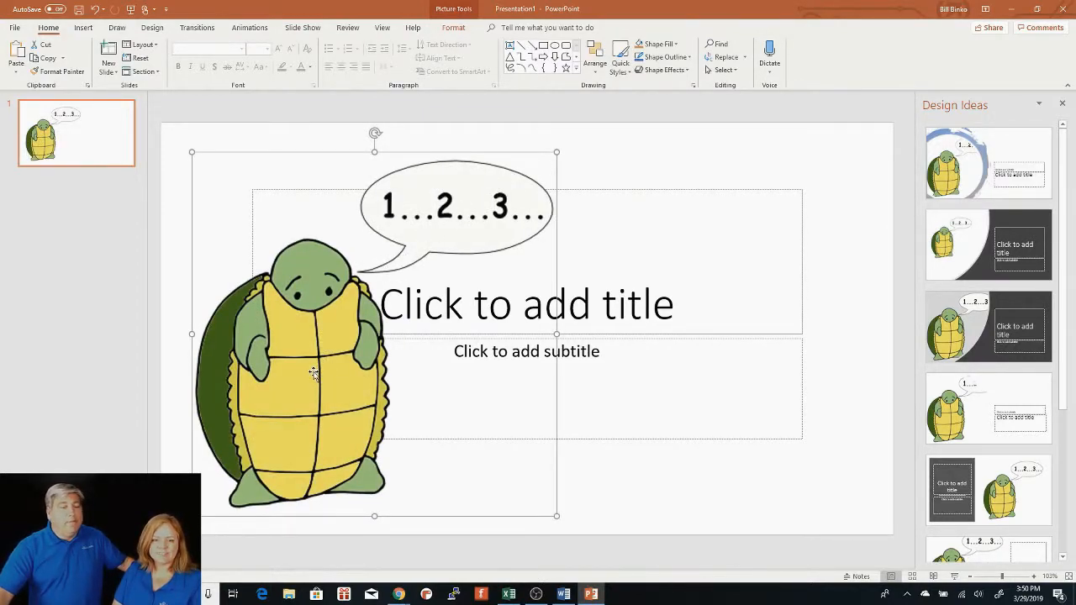
drag(314, 374, 309, 340)
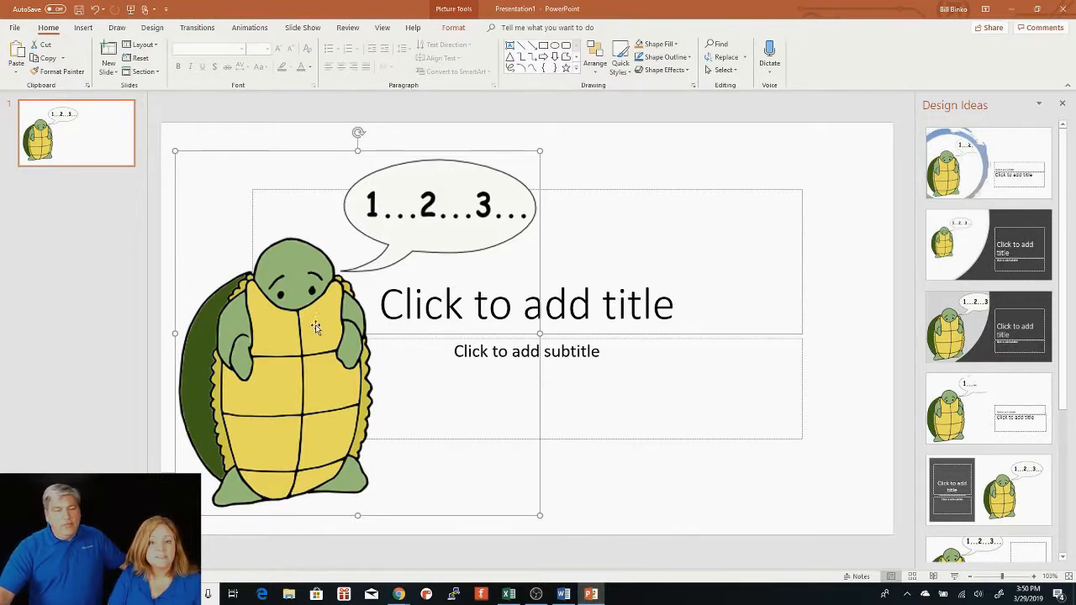
mouse_move(386, 326)
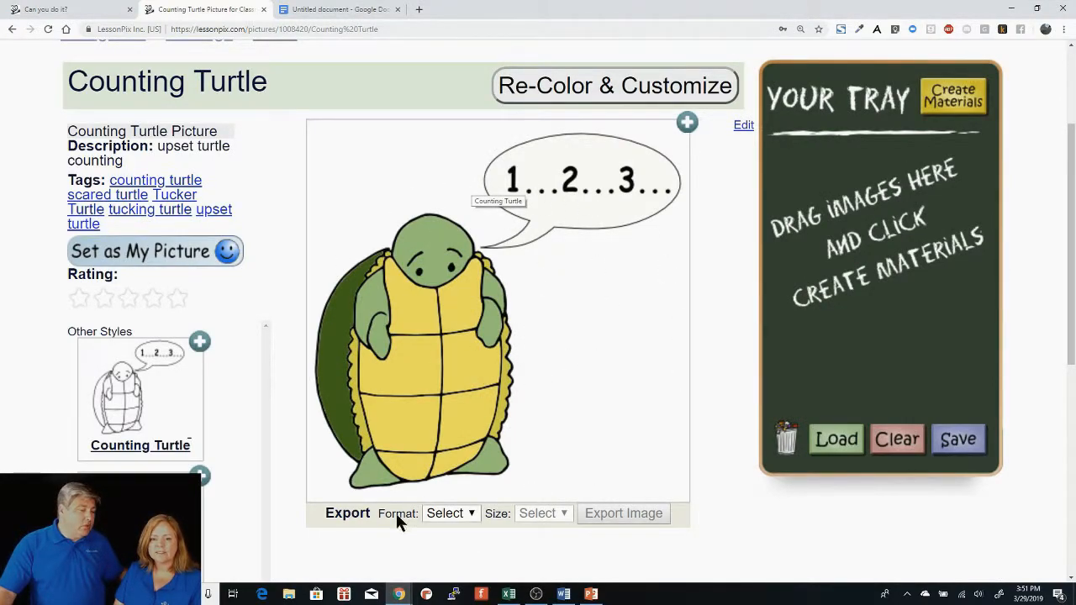
Set the export format to PNG and the size to 2048 X 2048.
click(451, 513)
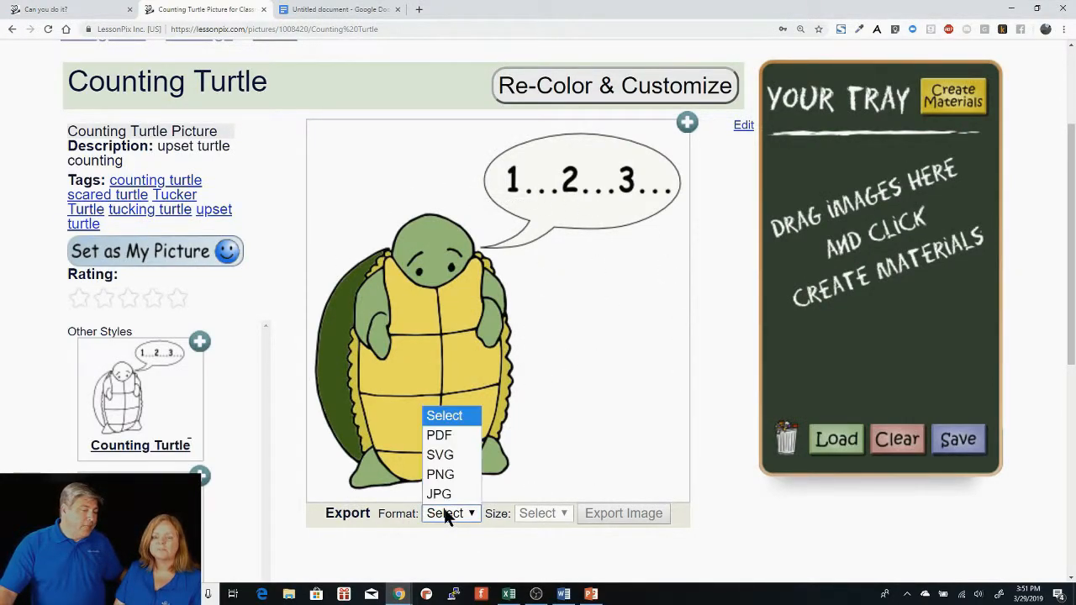
mouse_move(438, 435)
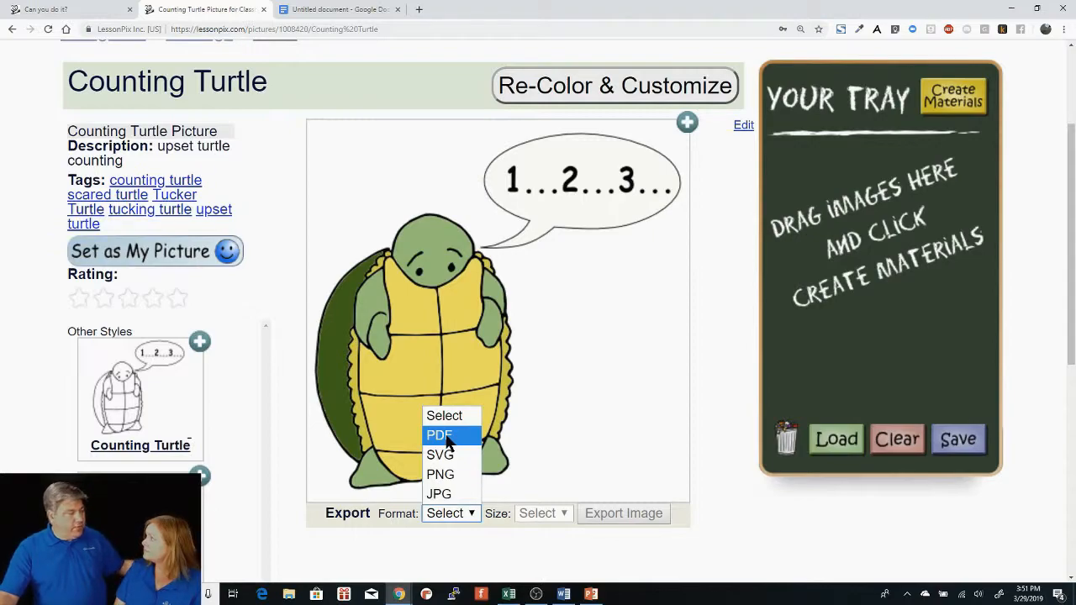
mouse_move(439, 455)
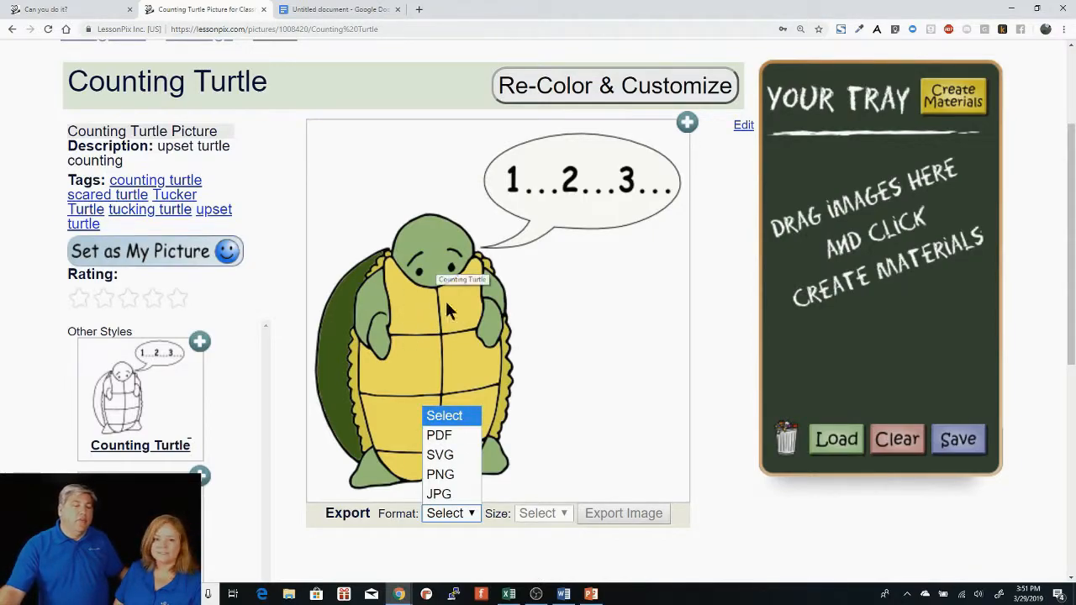
mouse_move(519, 278)
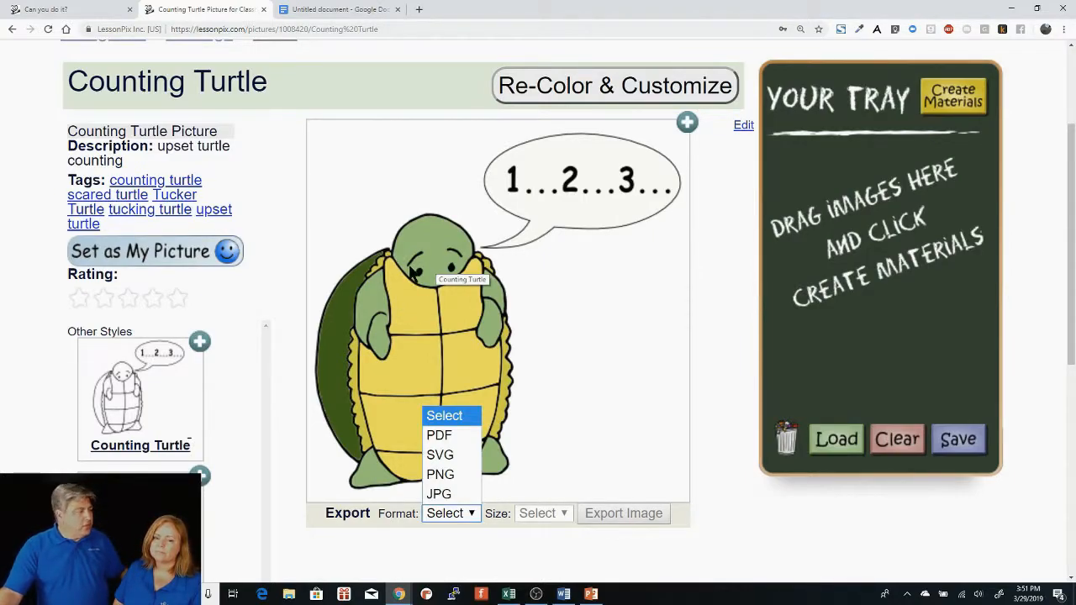
mouse_move(419, 326)
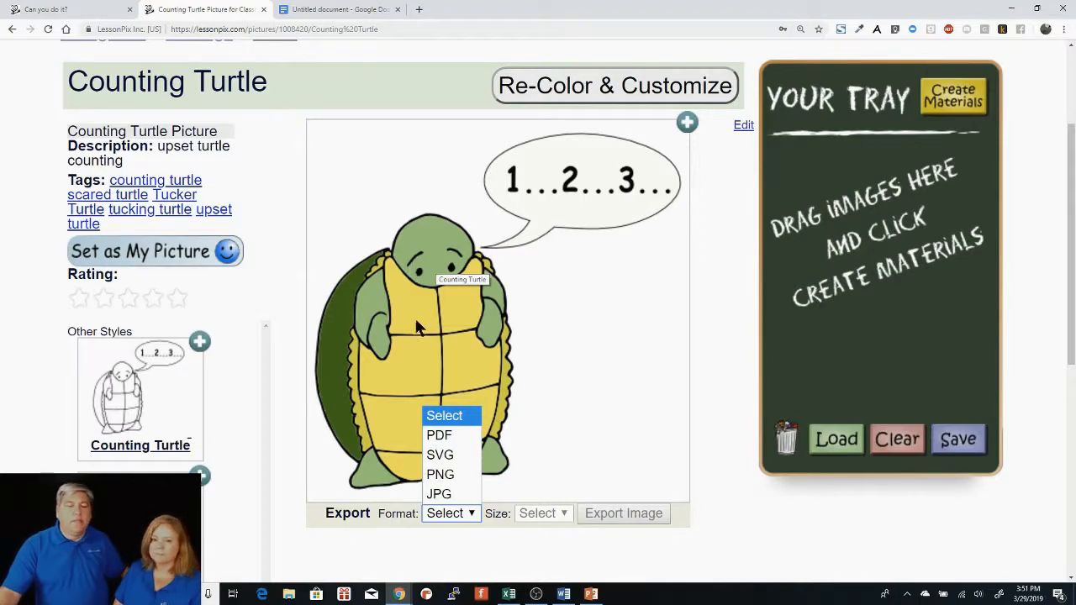
click(440, 474)
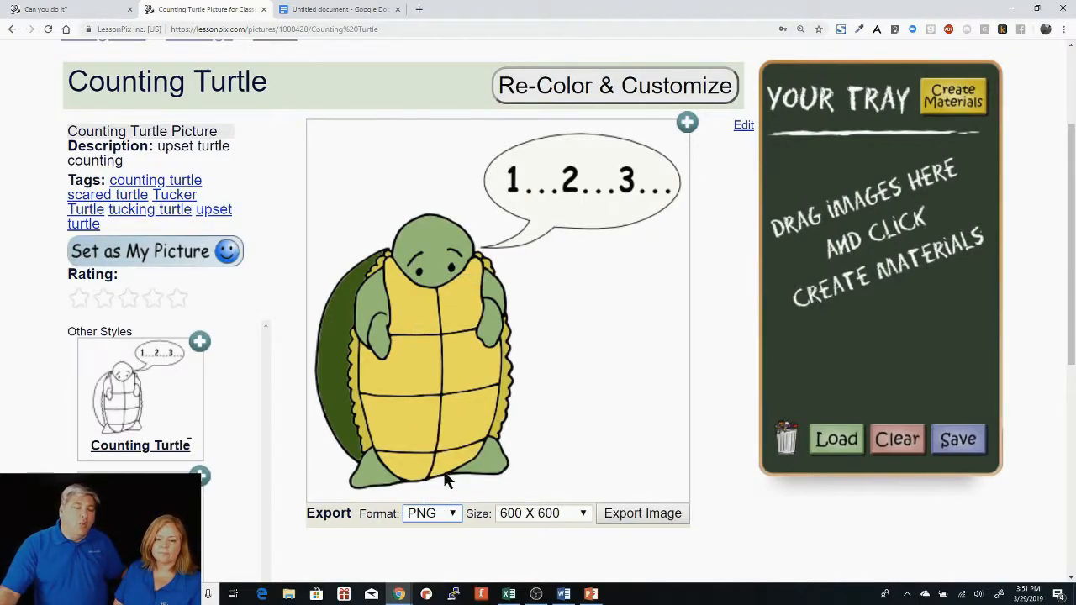
mouse_move(448, 526)
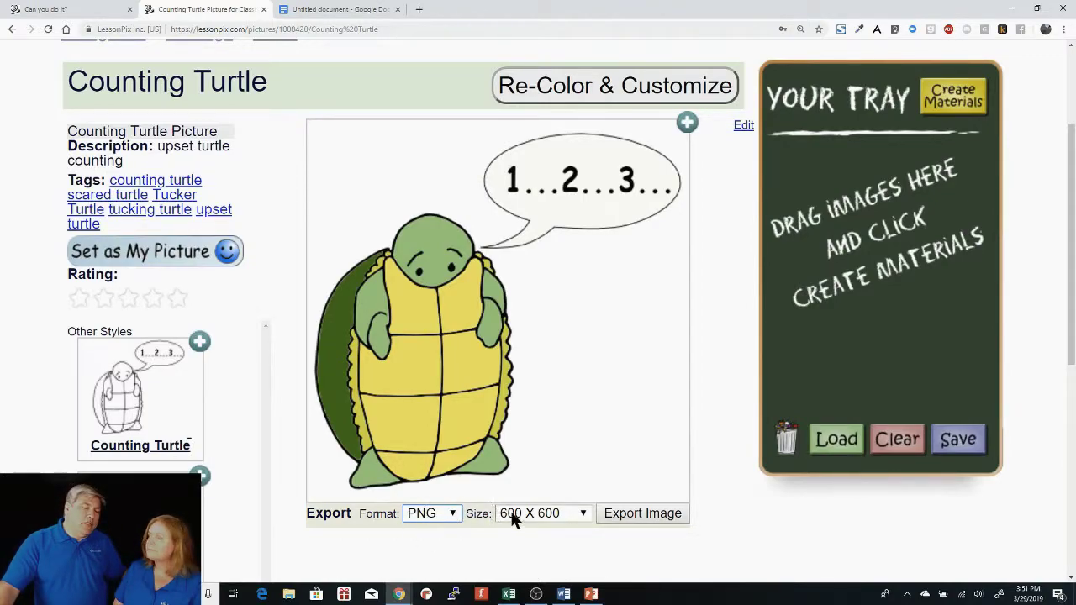
click(542, 513)
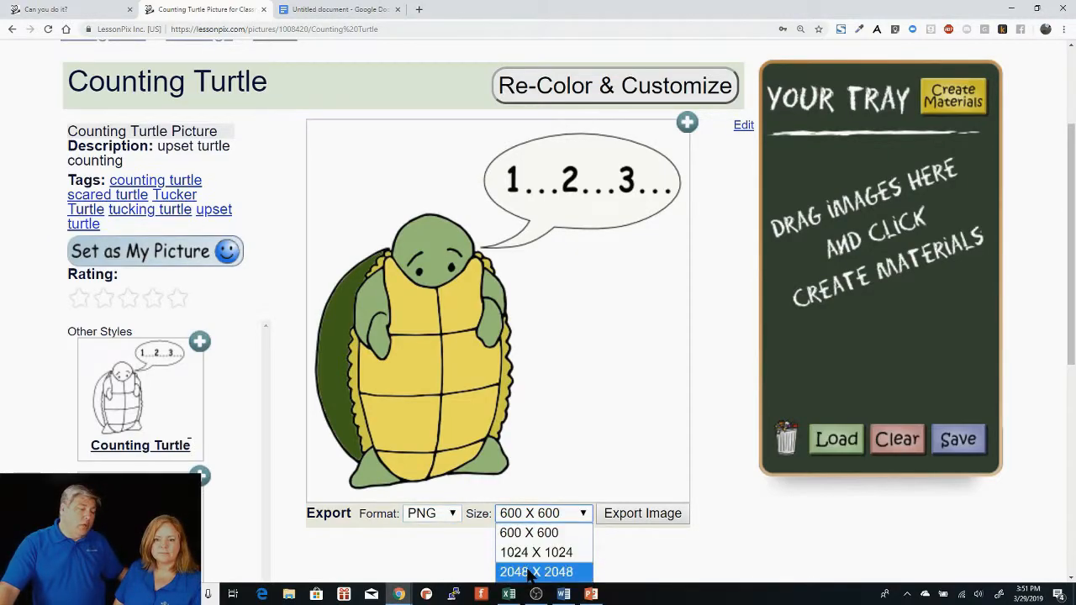
click(536, 572)
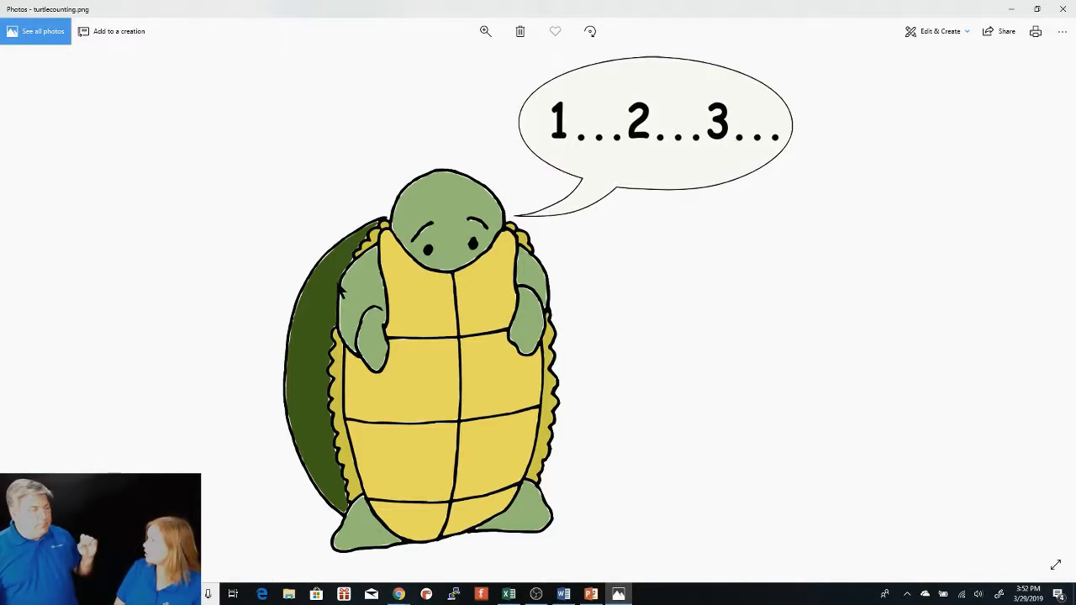
mouse_move(906, 97)
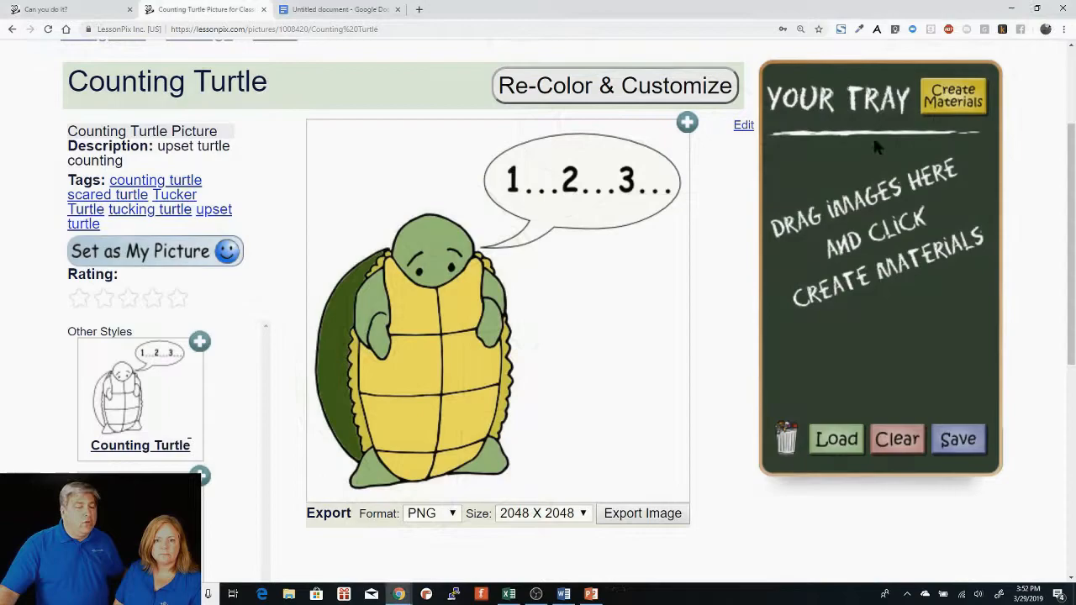
Switch the export format to SVG, export it, close the SVG tab and export again.
click(431, 512)
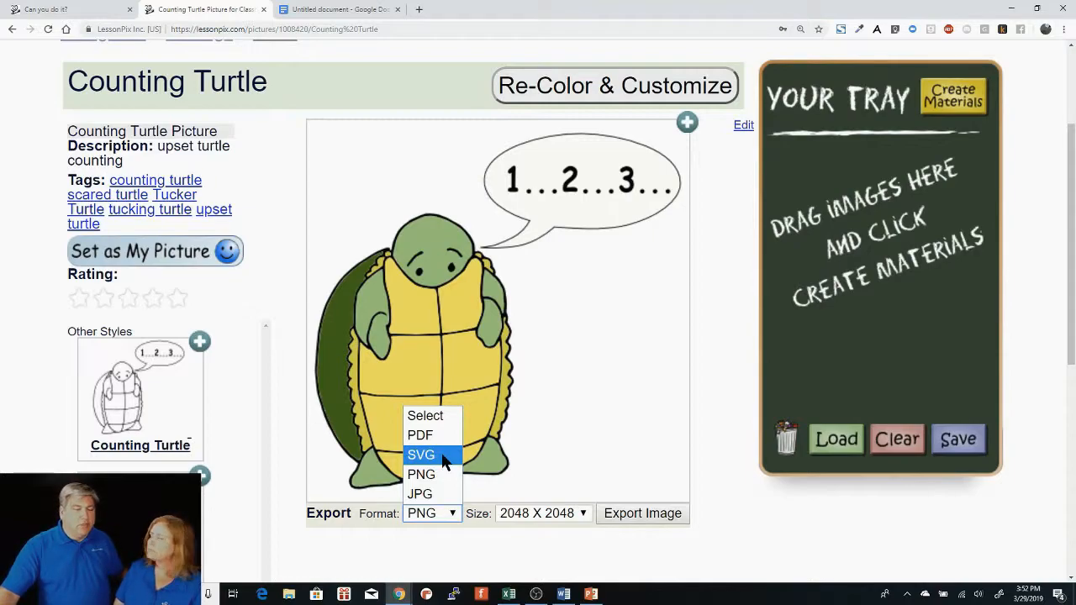
click(421, 455)
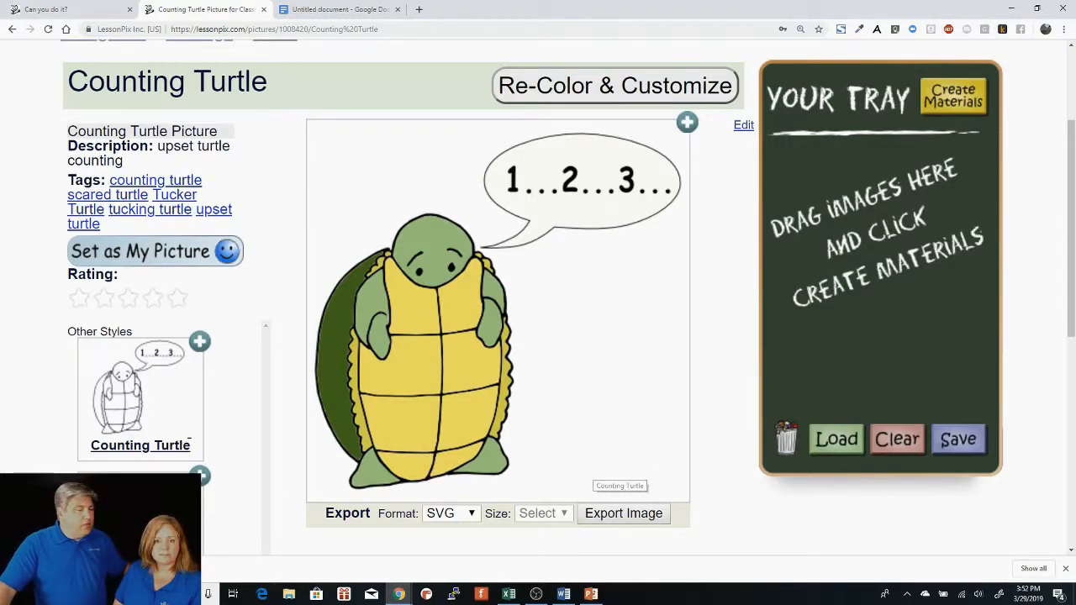
click(623, 513)
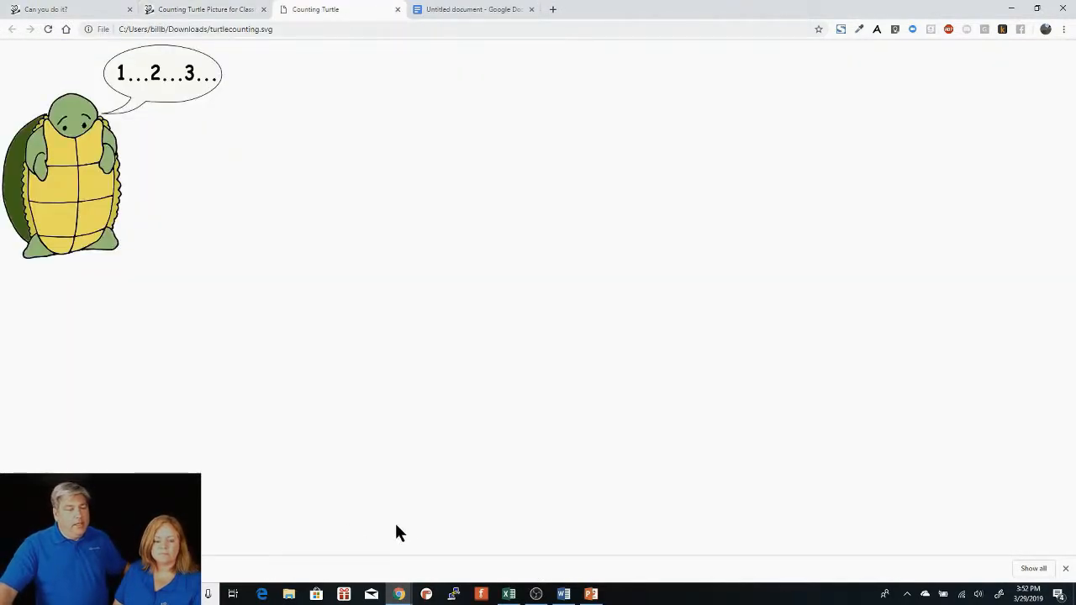
mouse_move(387, 163)
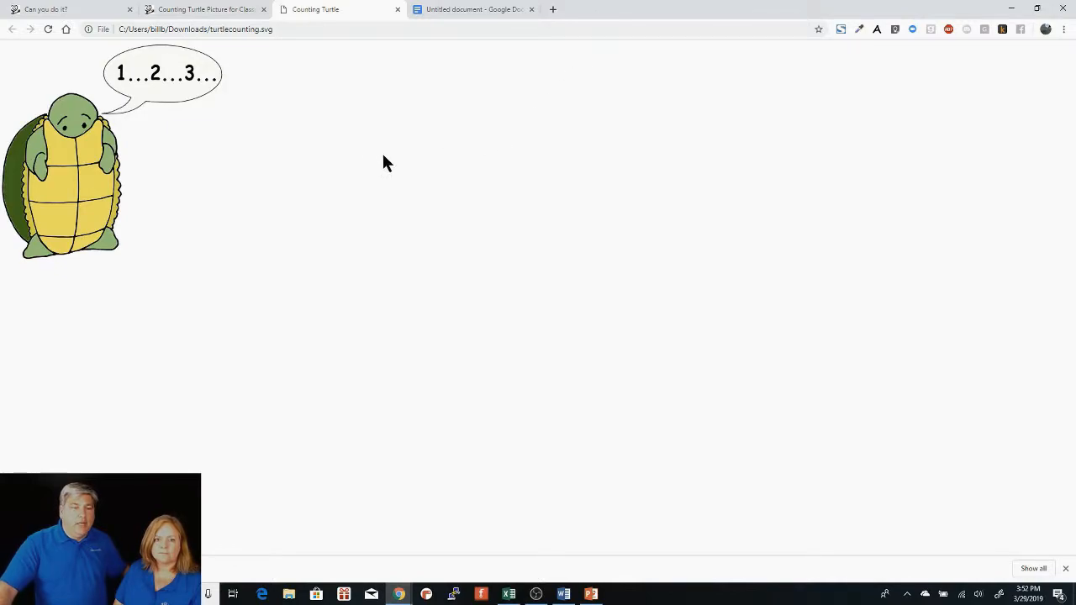
mouse_move(398, 15)
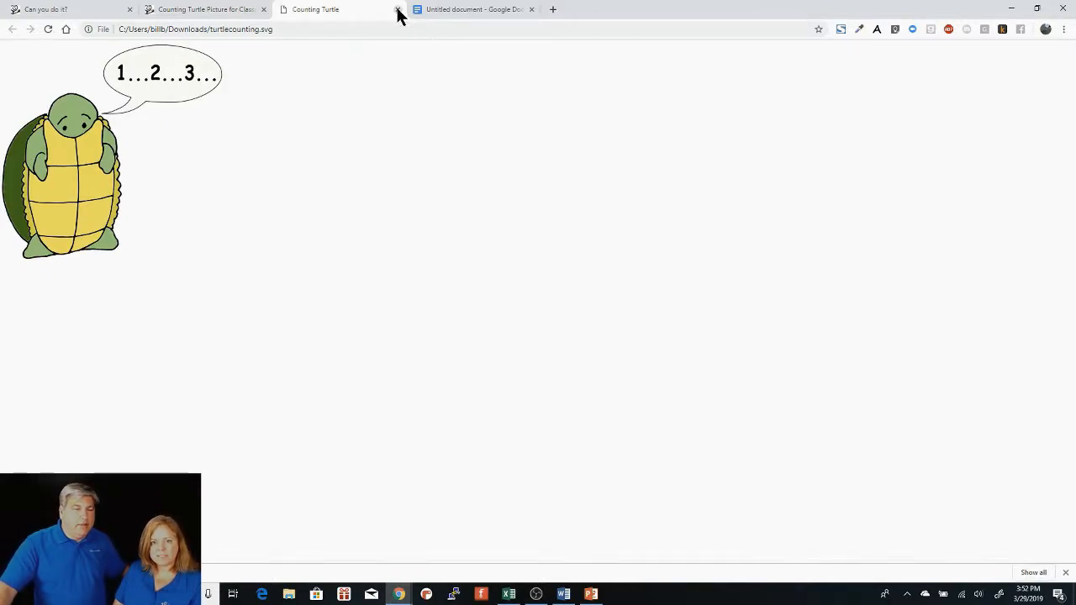
click(210, 9)
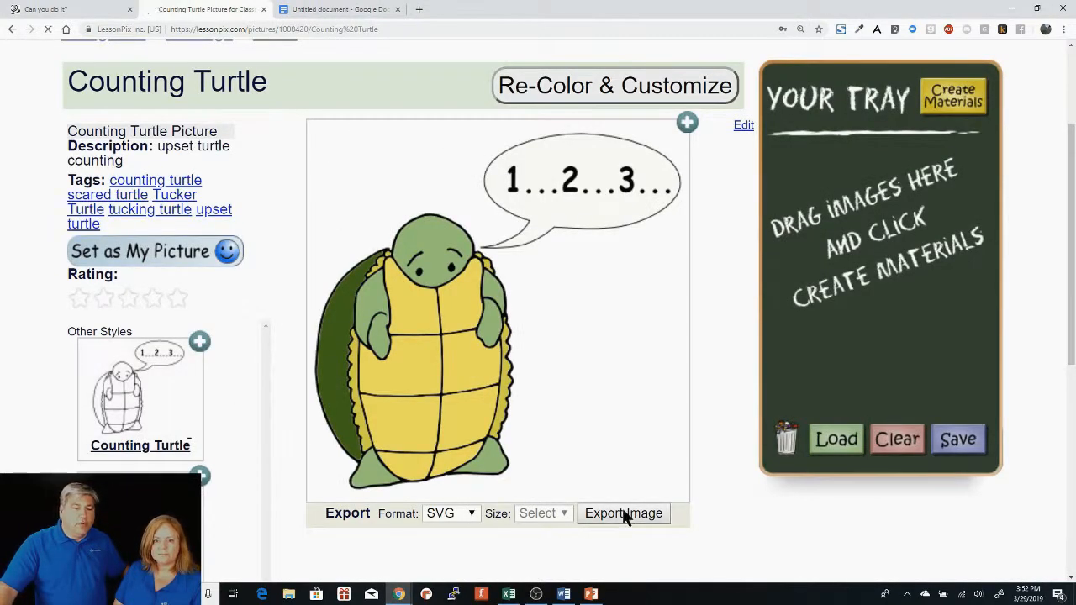
click(623, 512)
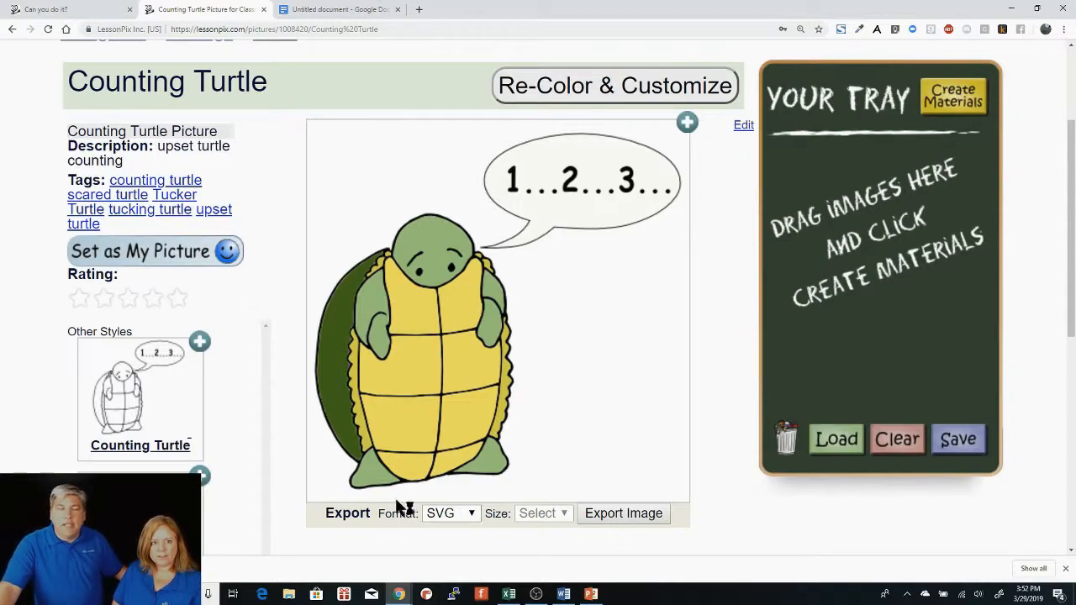
mouse_move(409, 512)
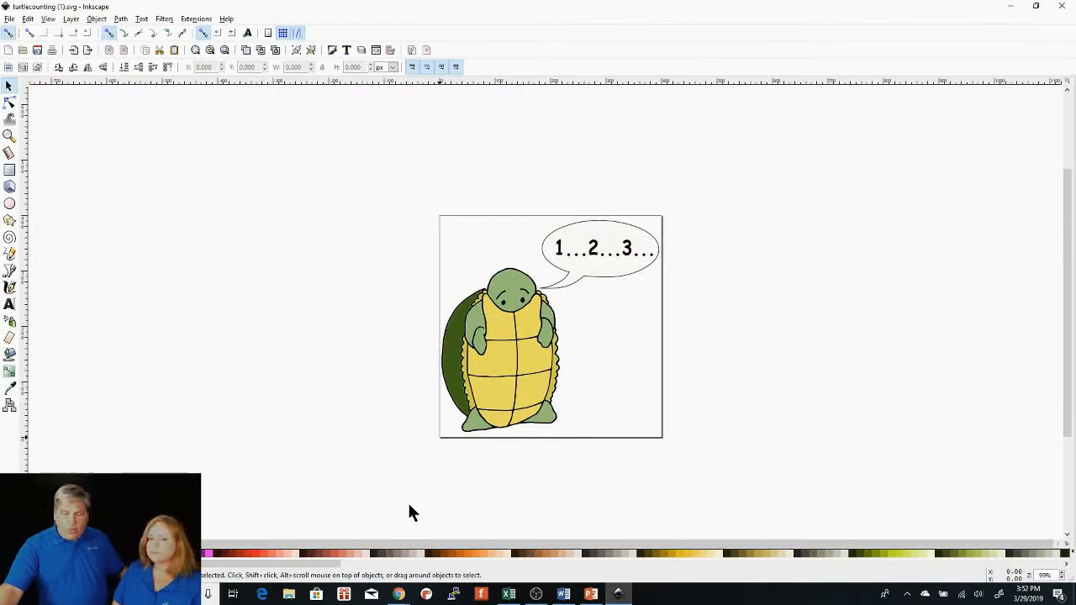
mouse_move(403, 418)
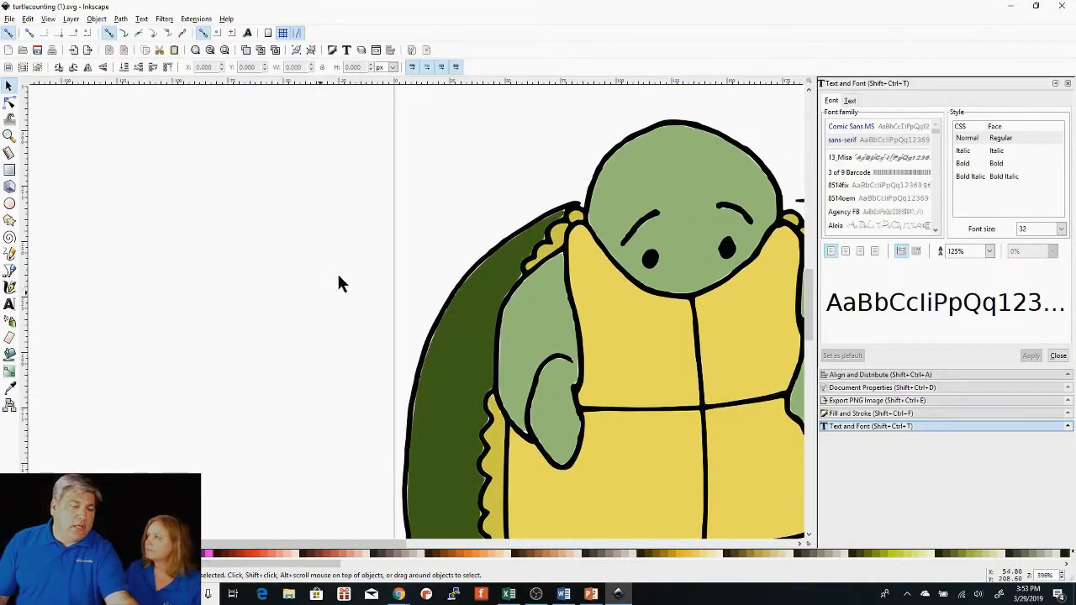
Recolour the turtle's selected head and limbs with an orange-red palette swatch.
click(548, 338)
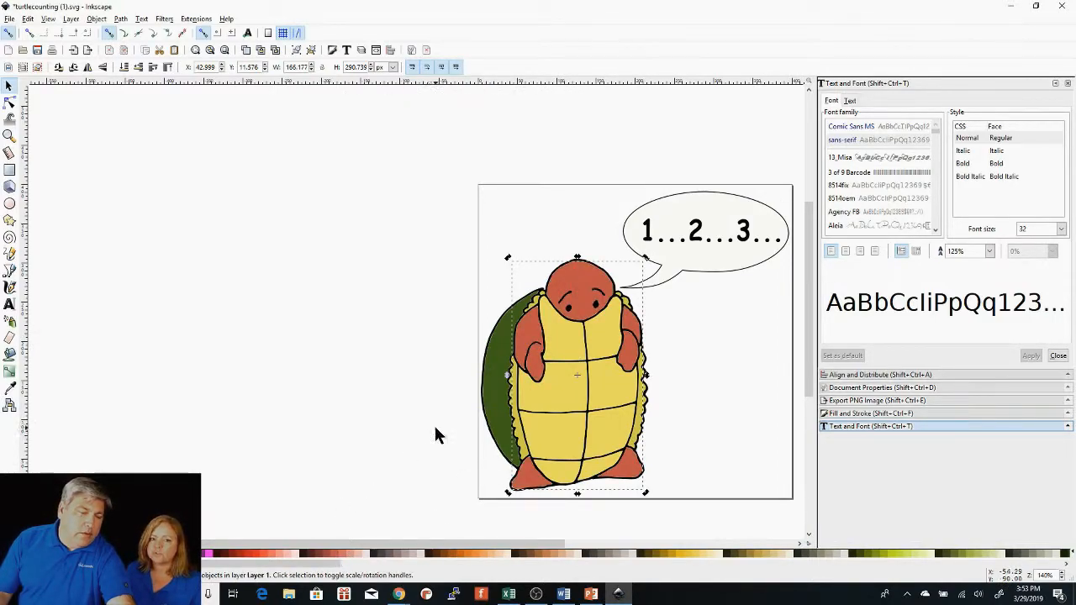
mouse_move(463, 435)
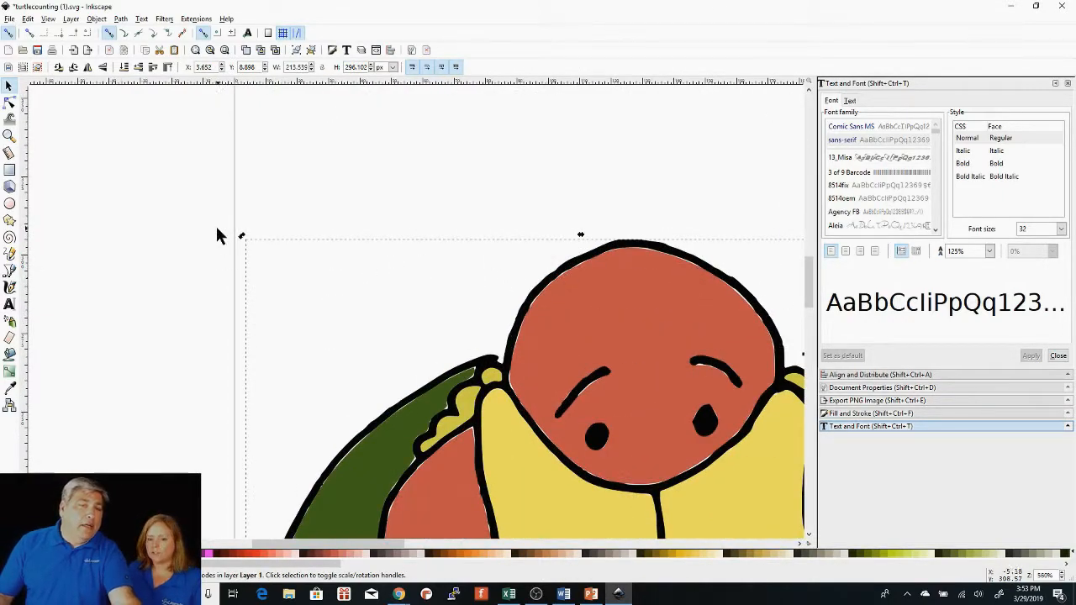
mouse_move(10, 127)
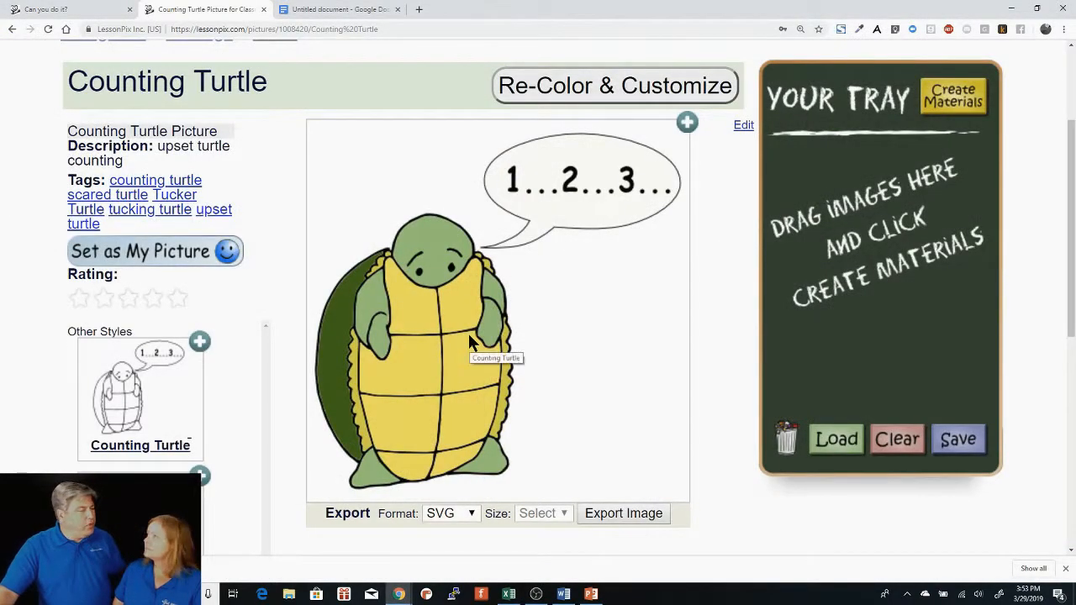
mouse_move(479, 332)
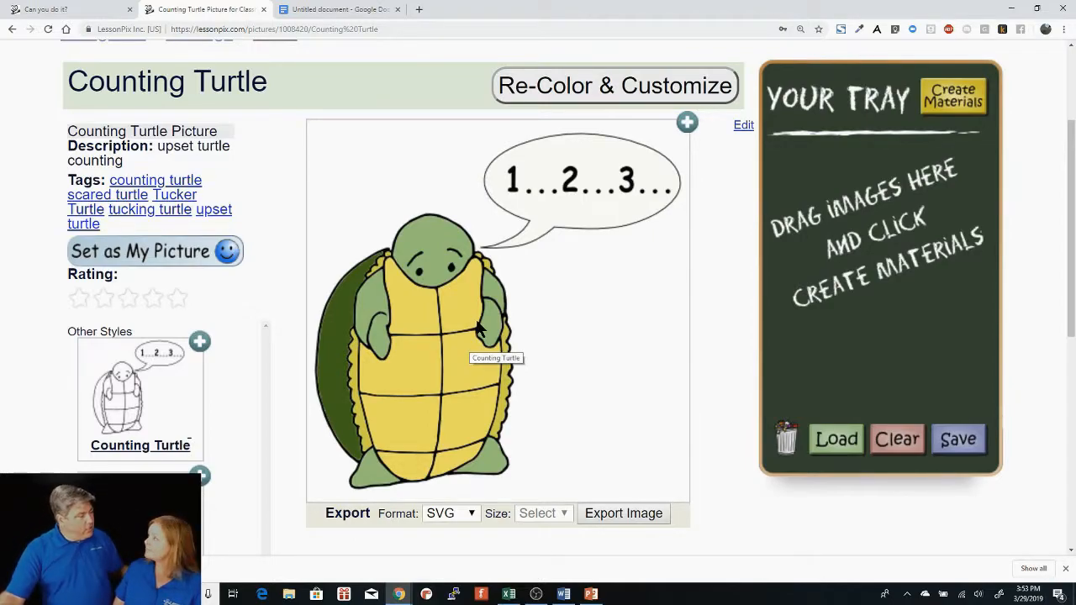
mouse_move(432, 311)
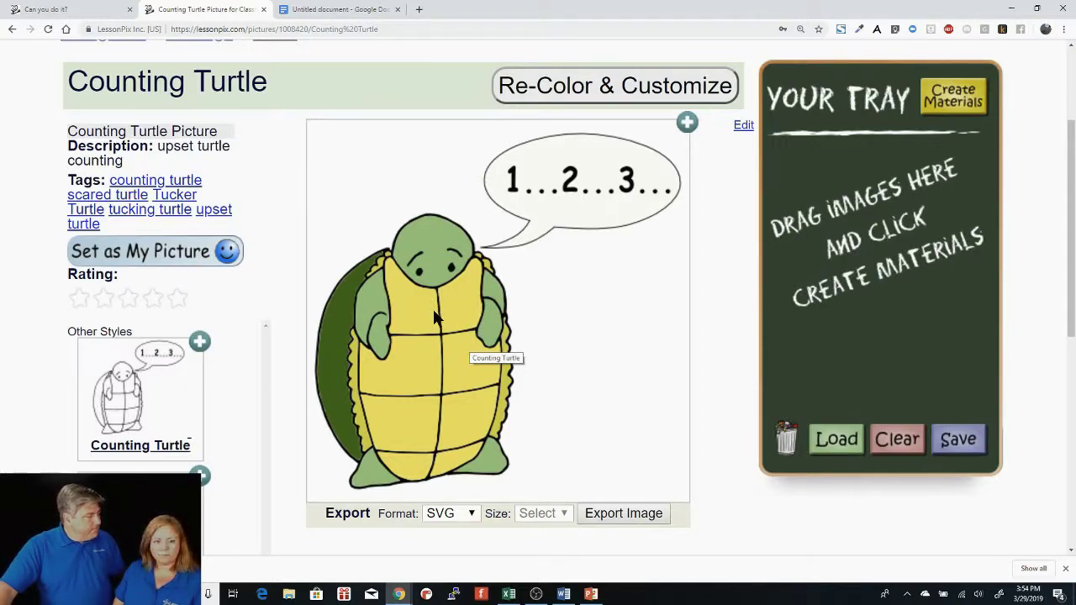
mouse_move(355, 553)
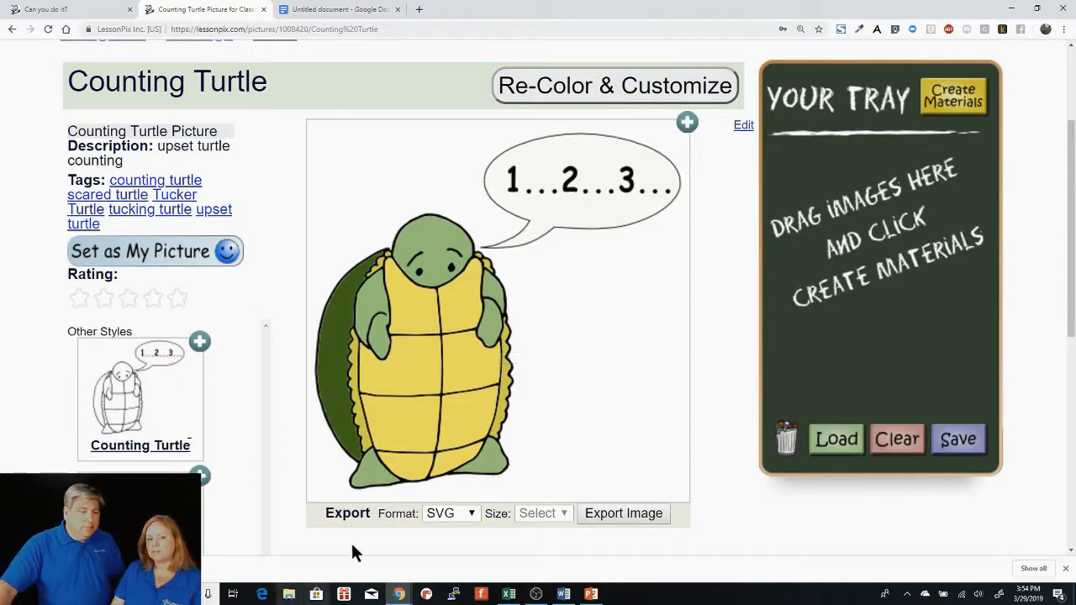
Set the export format to JPG and the size to 1024 X 1024.
click(451, 512)
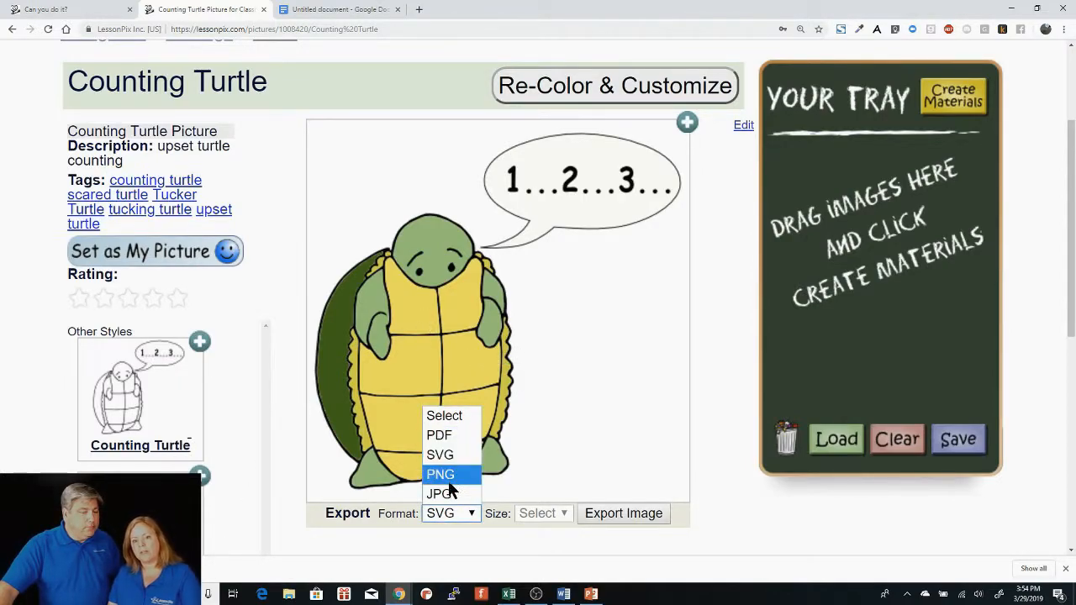
mouse_move(440, 494)
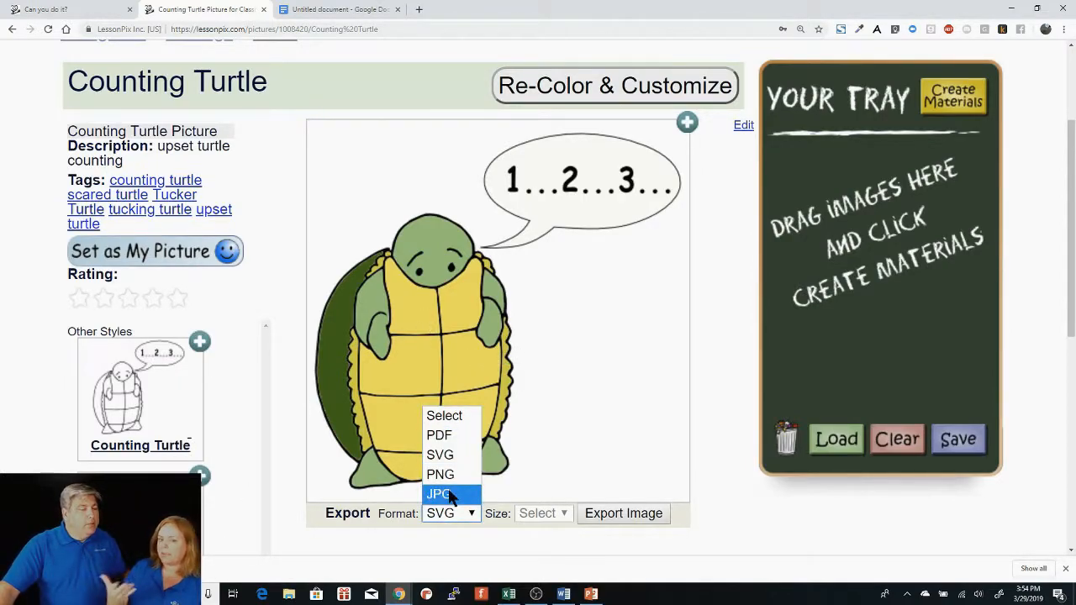
click(440, 495)
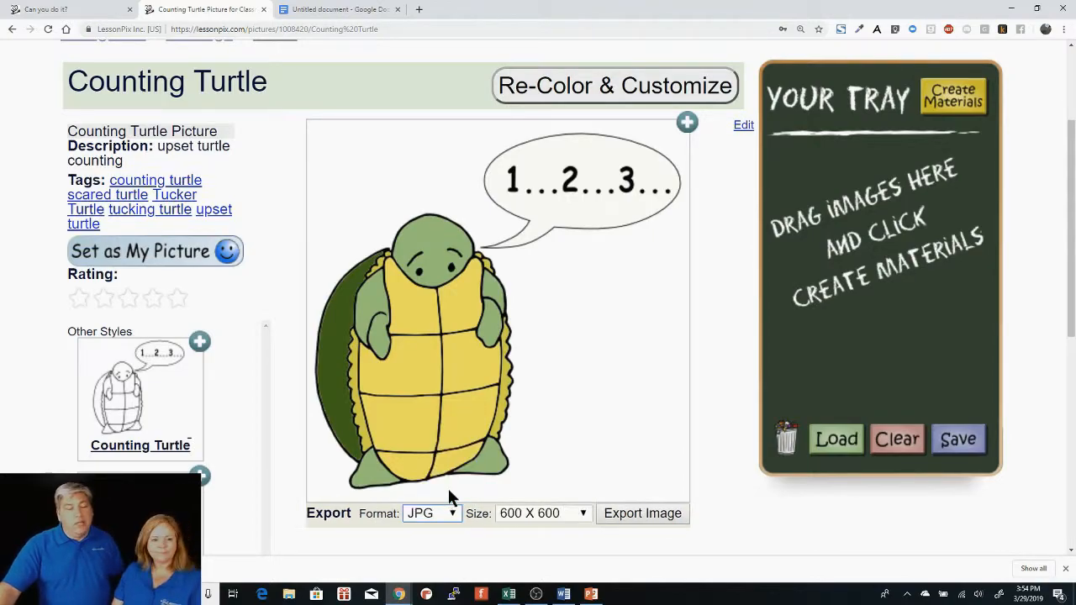
click(542, 512)
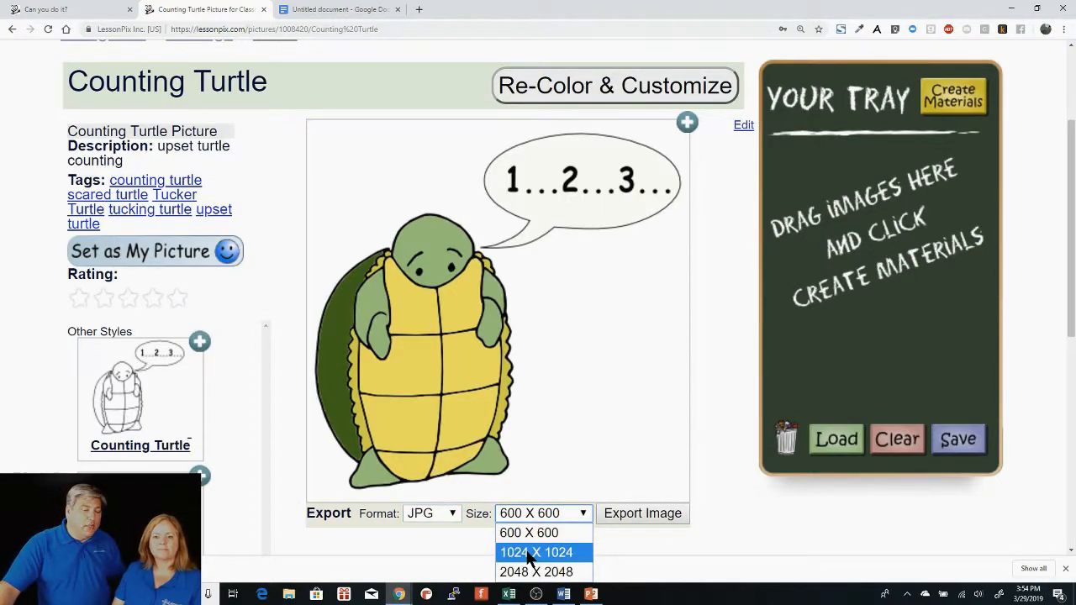
click(535, 552)
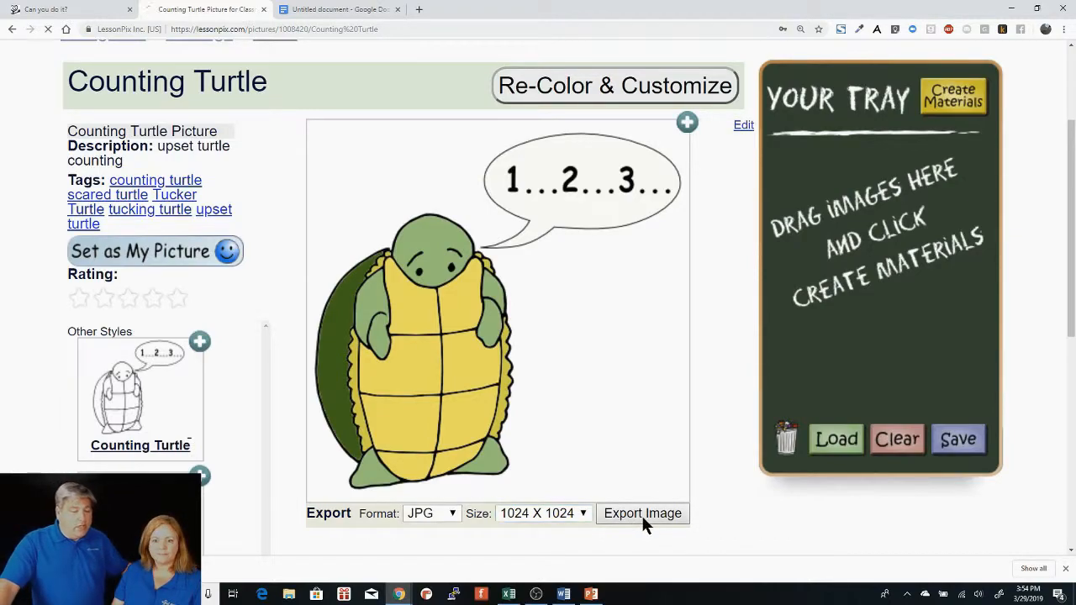
Run the 1024 X 1024 JPG export of the Counting Turtle.
click(643, 514)
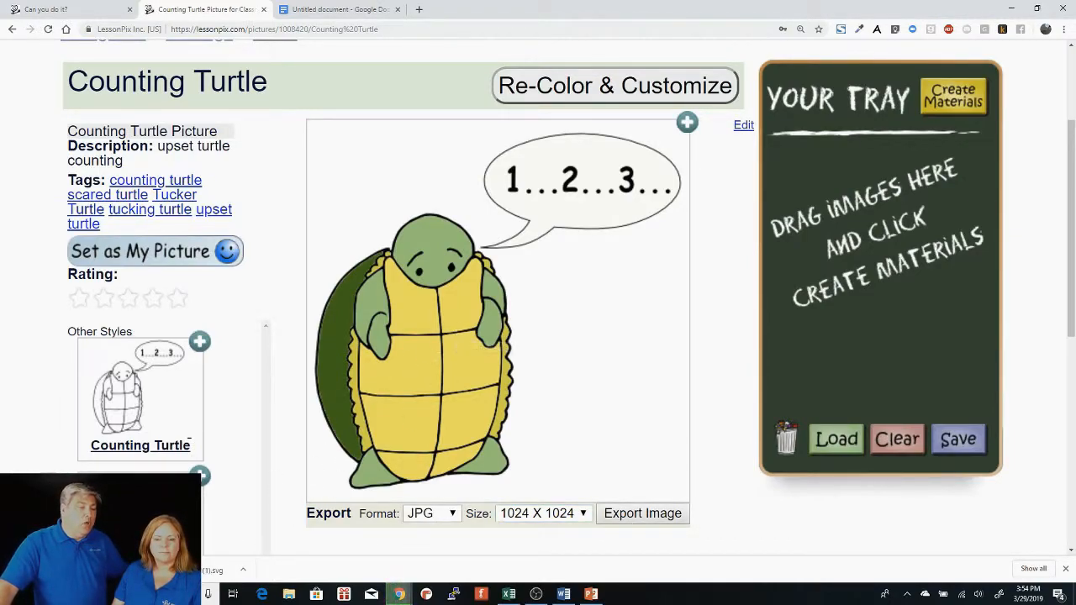
mouse_move(284, 488)
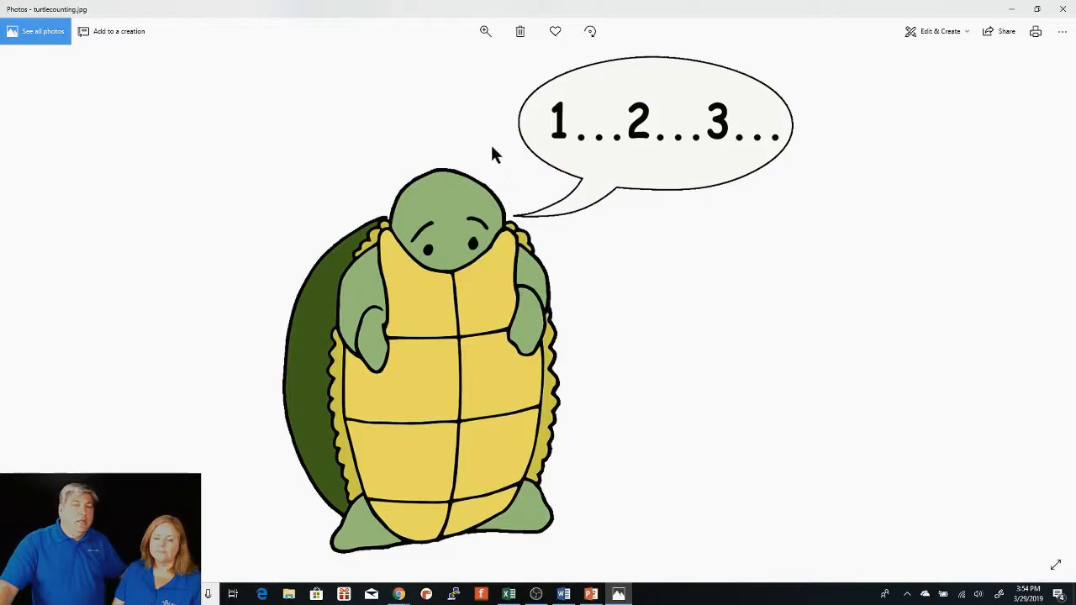
mouse_move(254, 309)
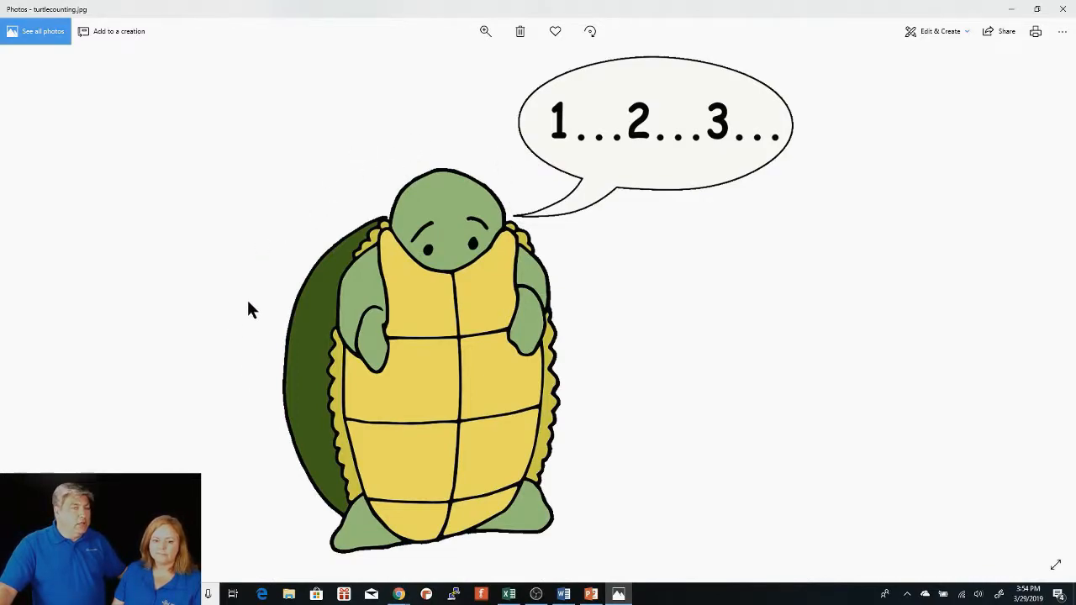
mouse_move(366, 174)
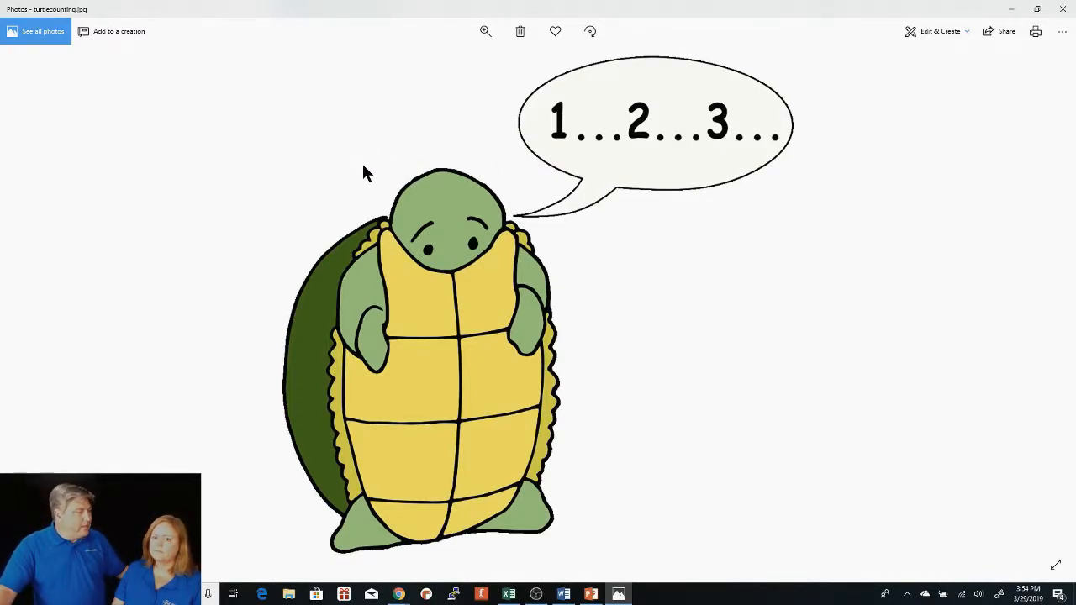
mouse_move(655, 168)
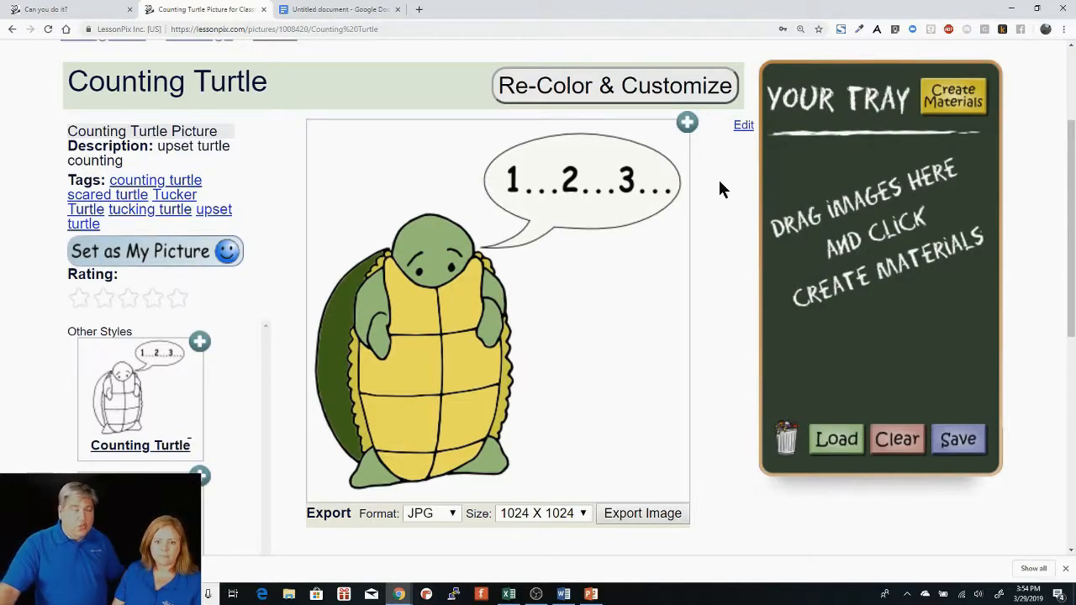
mouse_move(714, 248)
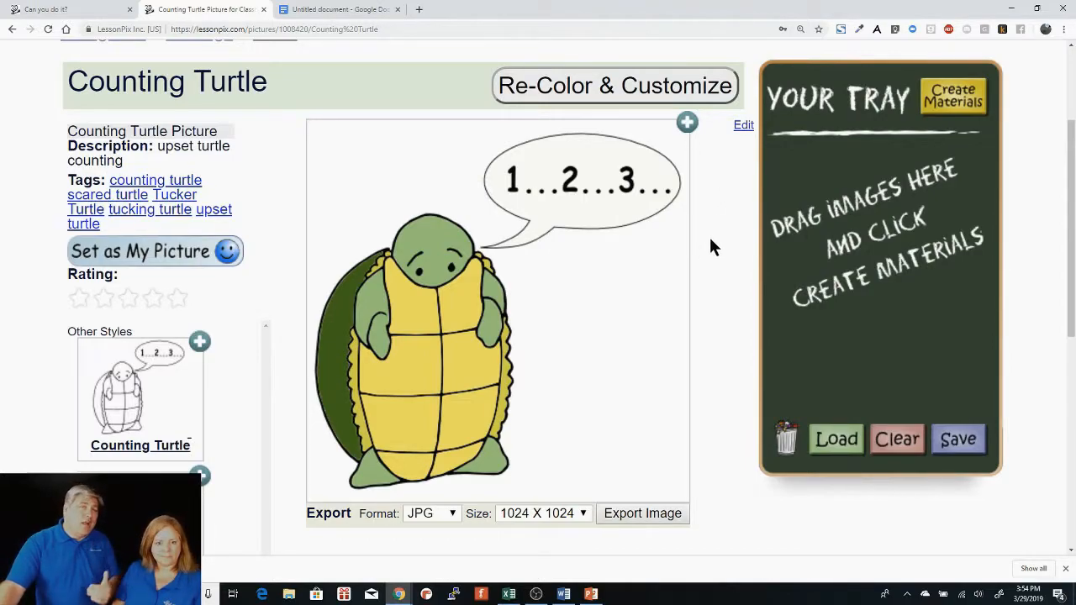
mouse_move(701, 277)
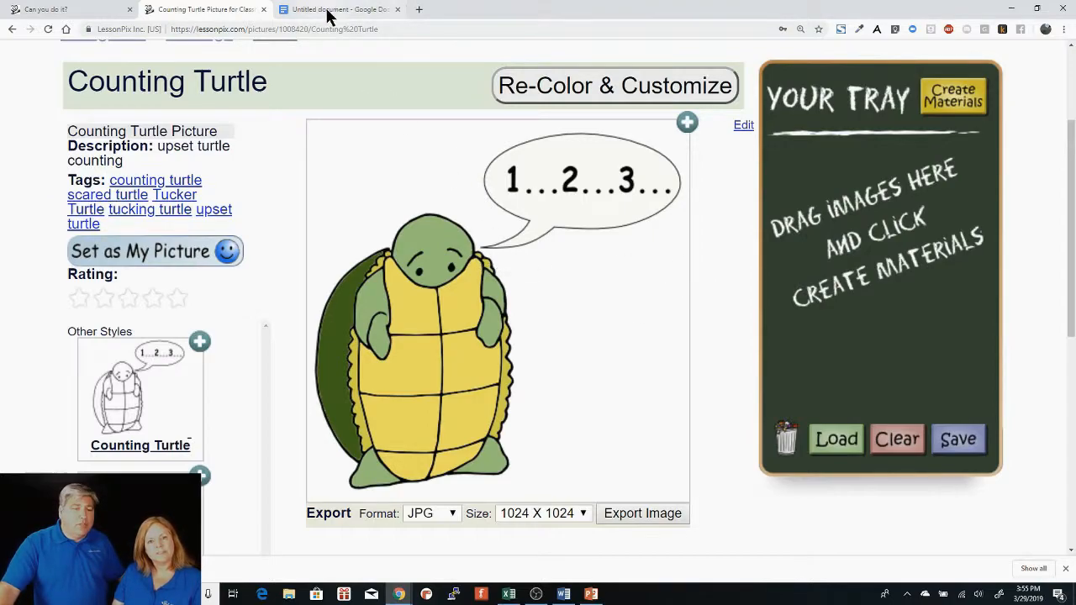
Copy the turtle image, paste it into the untitled Google Doc and select it for removal.
click(336, 9)
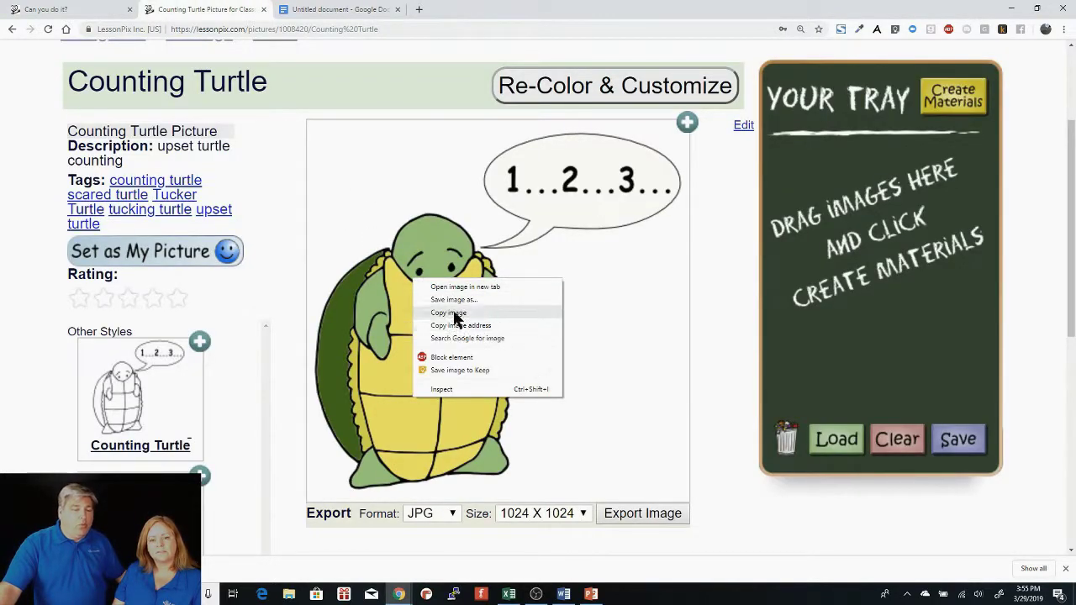
click(353, 9)
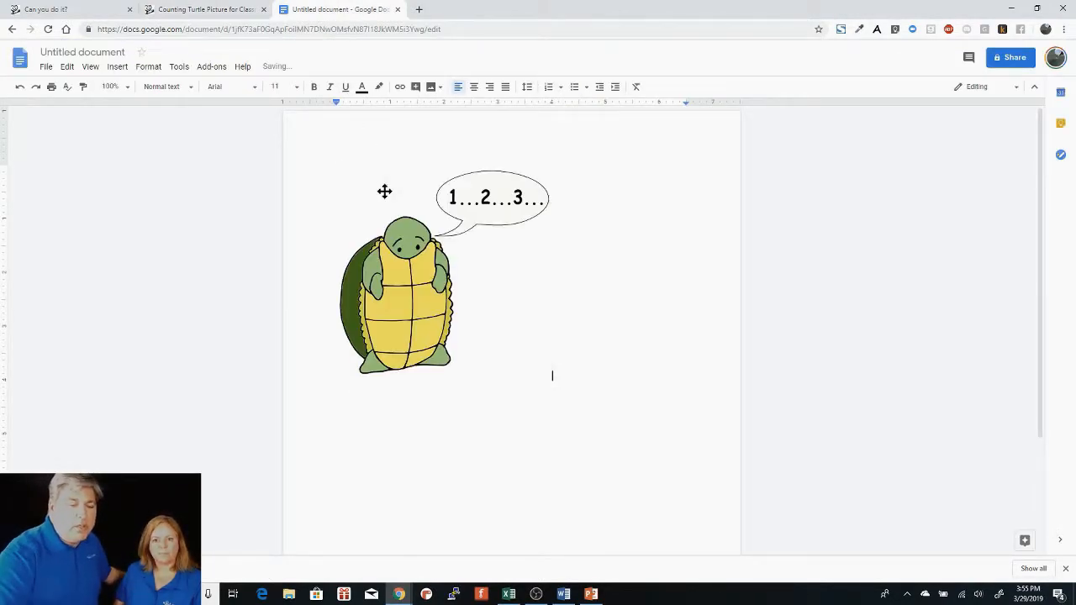
click(395, 274)
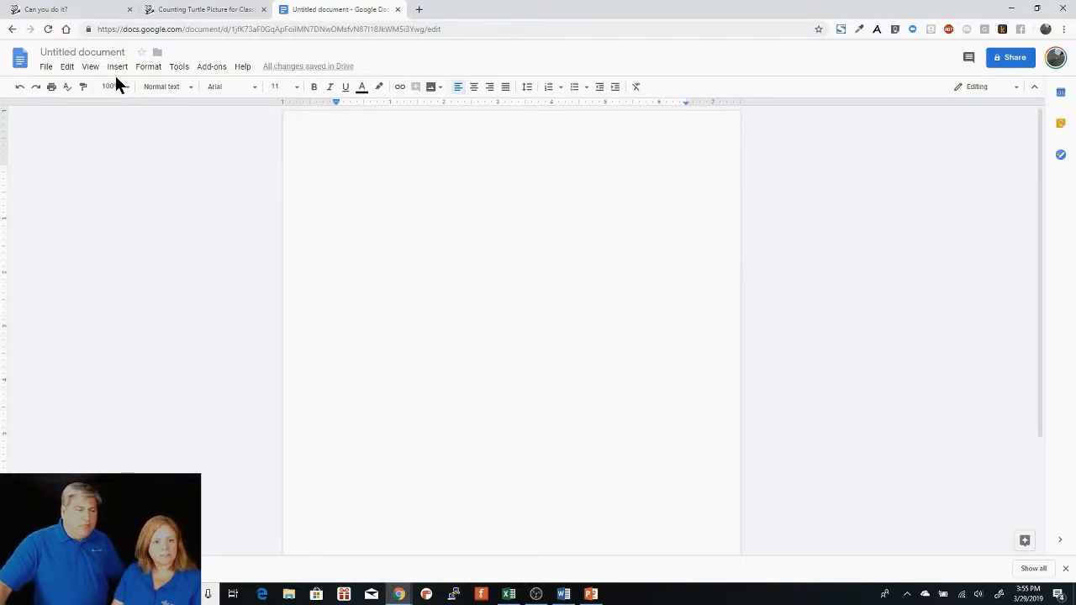
click(148, 67)
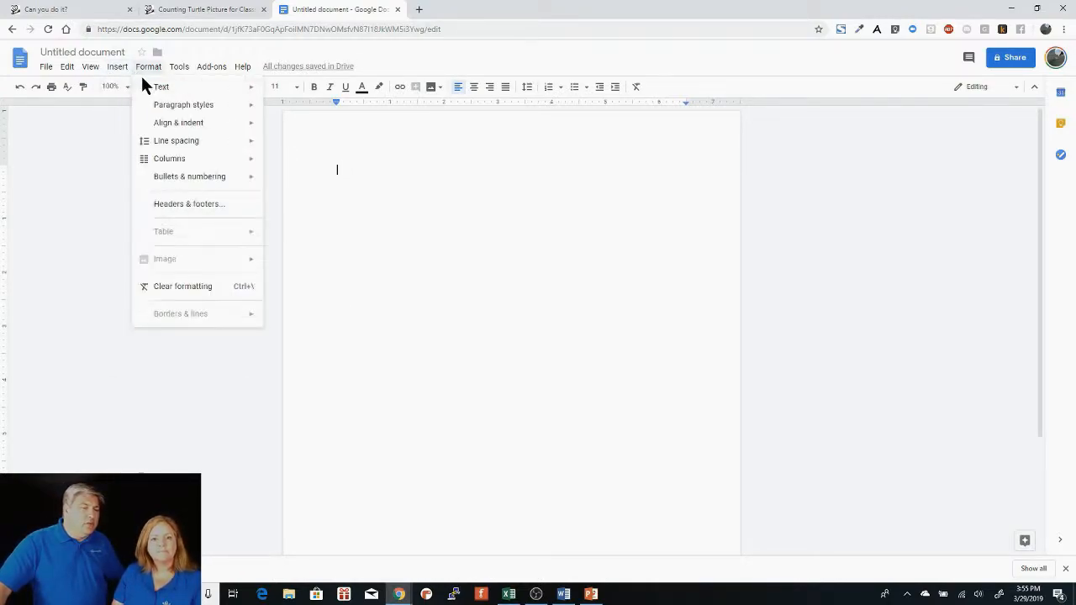
Start an image upload from the computer and navigate the file dialog to Downloads.
click(117, 66)
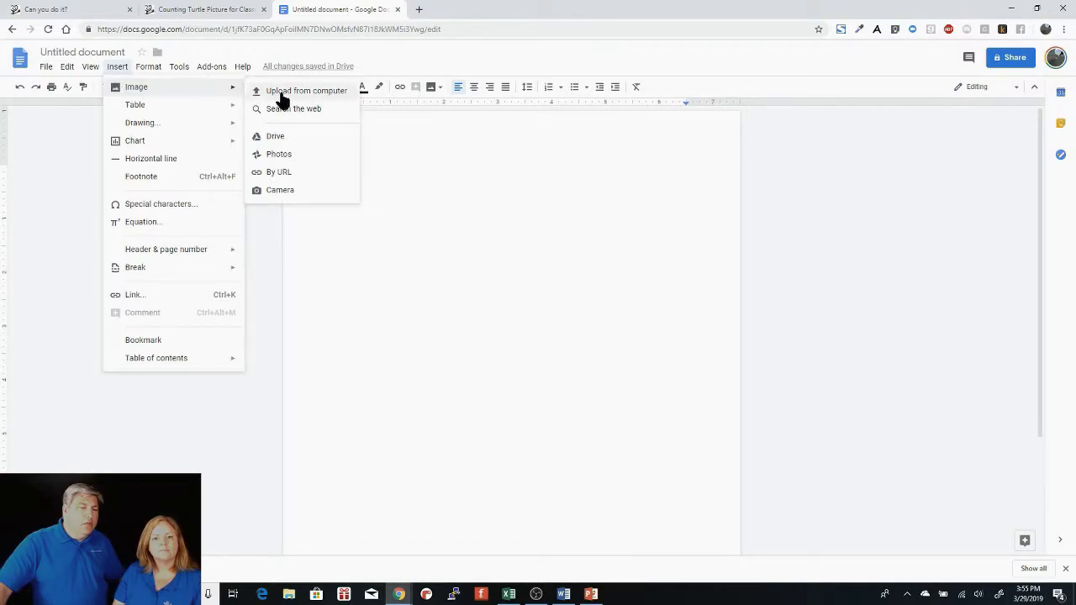
click(309, 90)
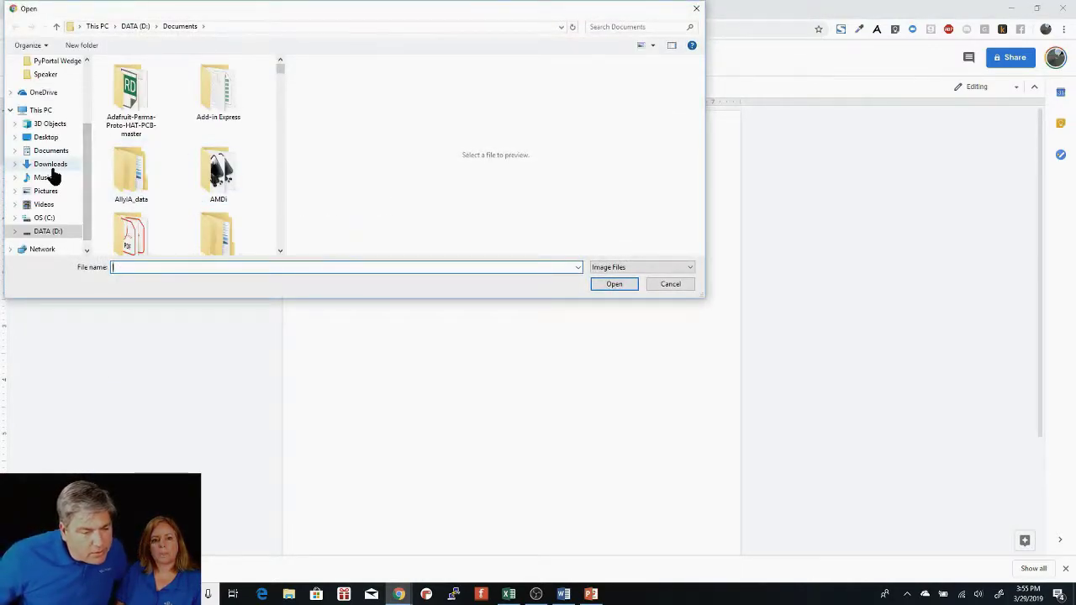
click(50, 163)
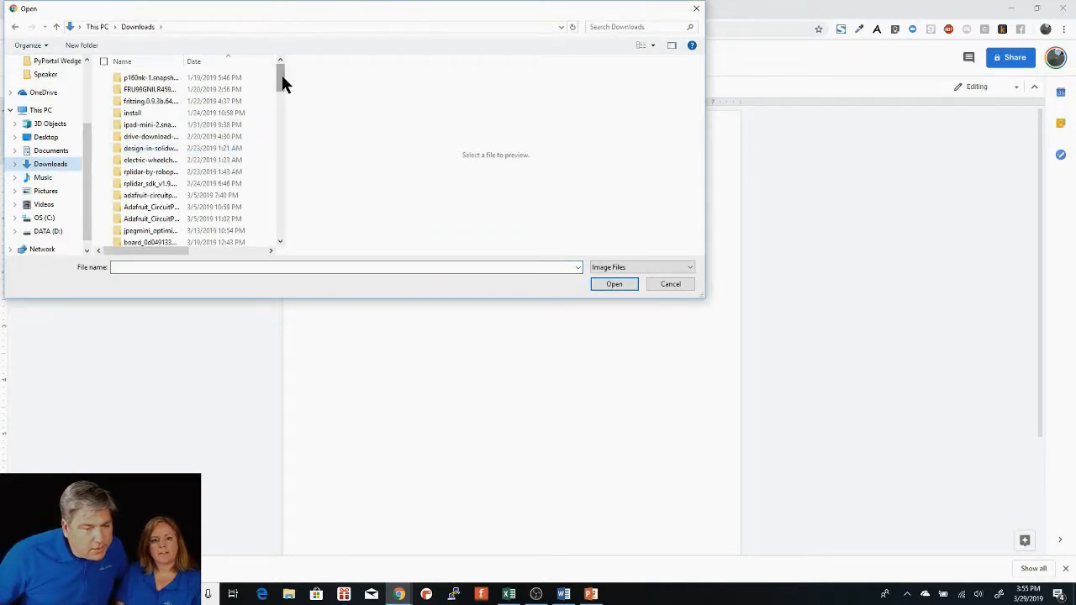
scroll(down, 3)
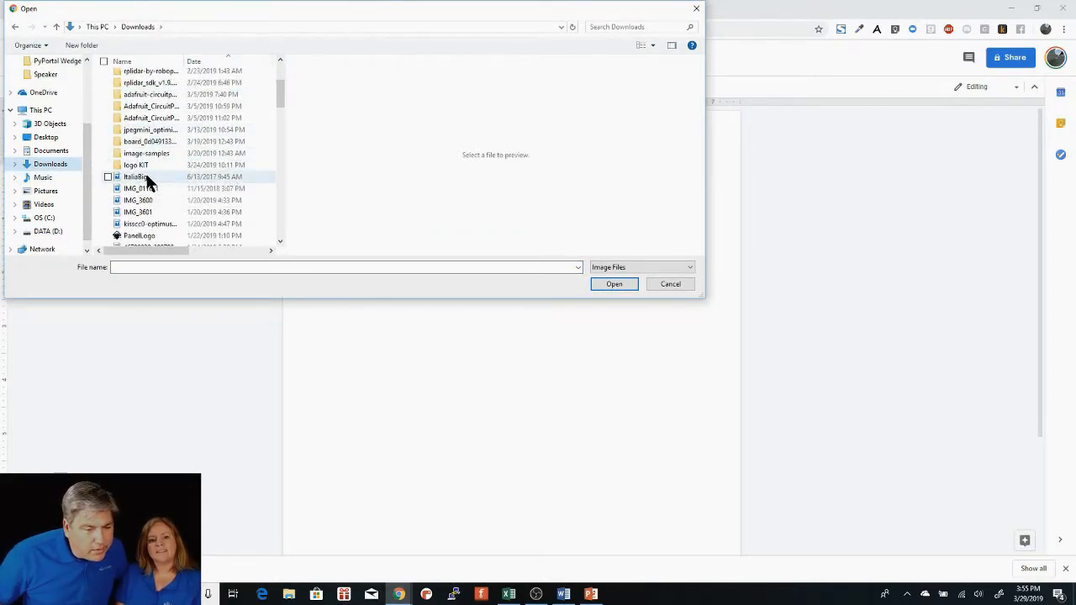
click(44, 231)
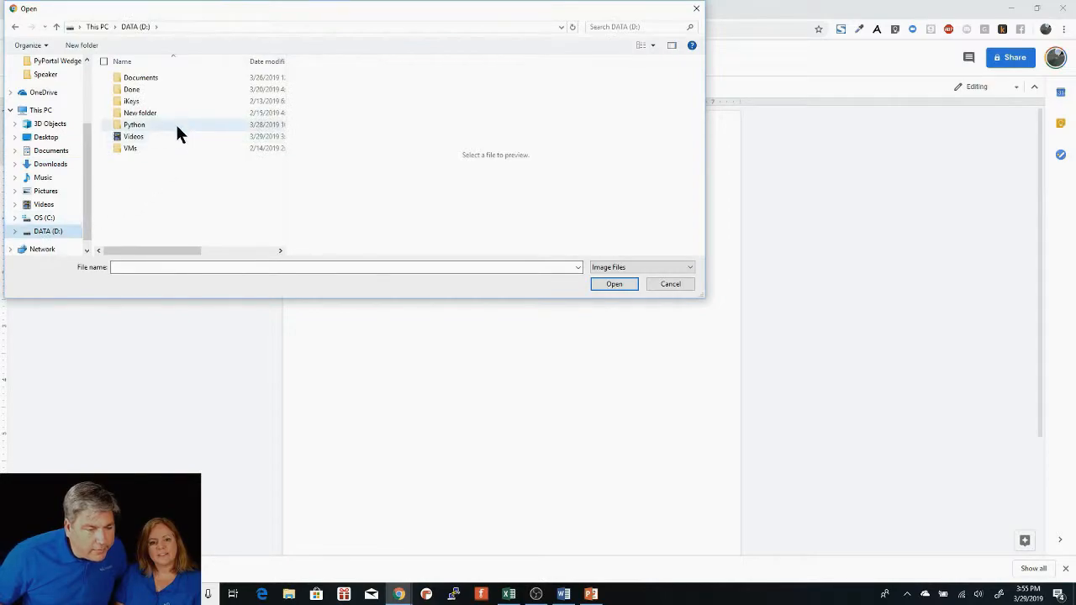
click(51, 163)
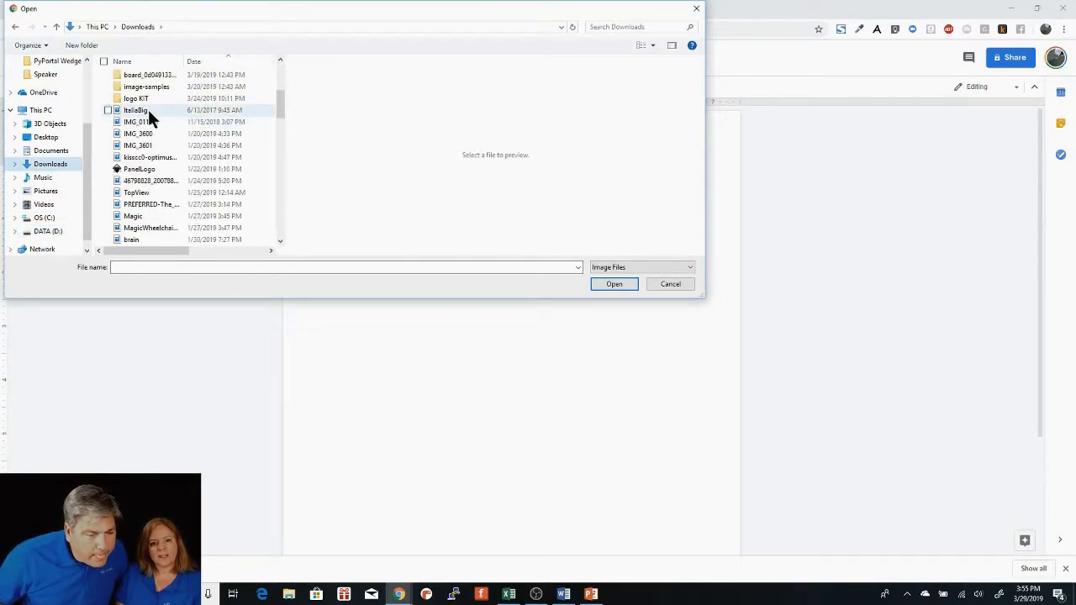
Pick the turtlecounting image from Downloads and insert it into the document.
click(136, 110)
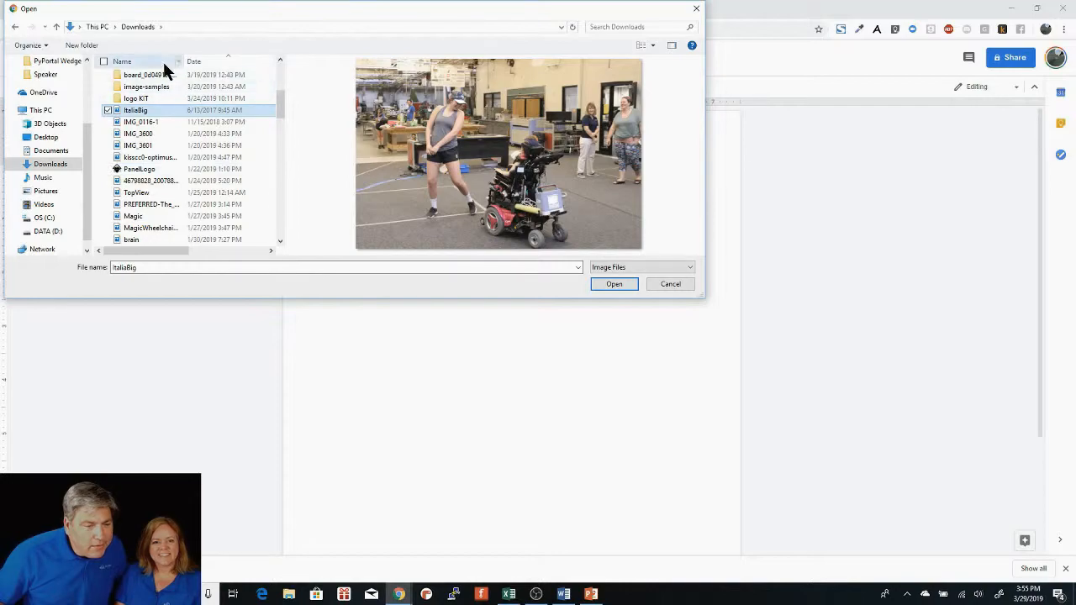
click(151, 89)
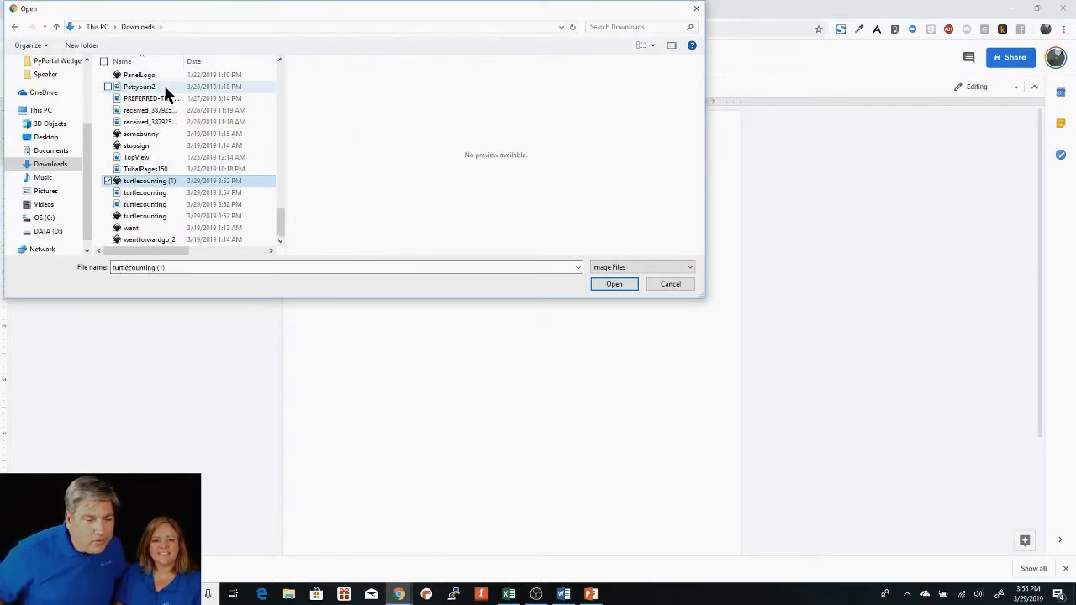
click(144, 192)
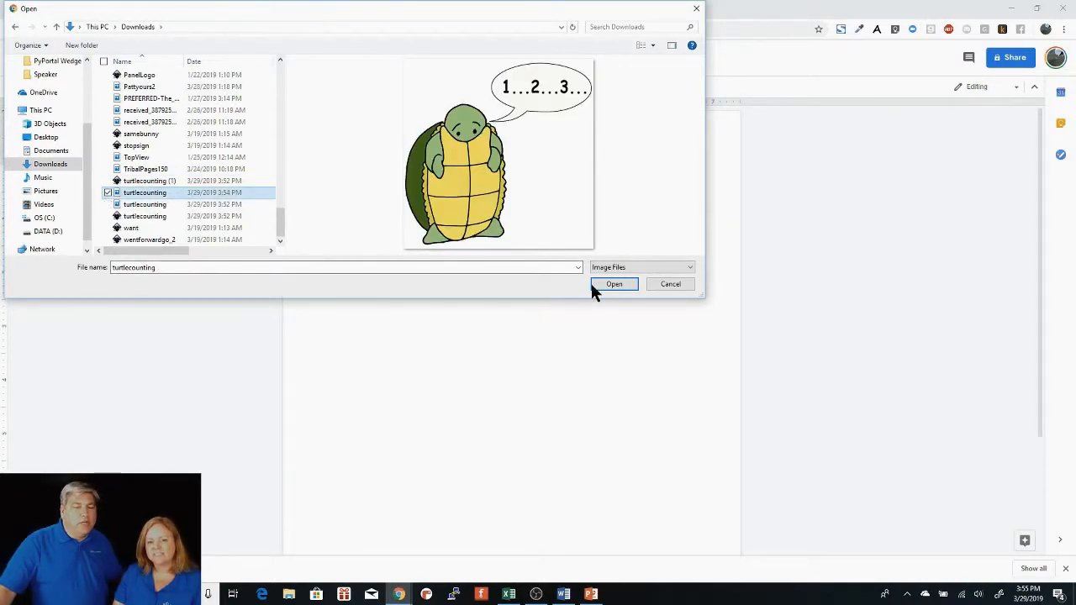
click(614, 283)
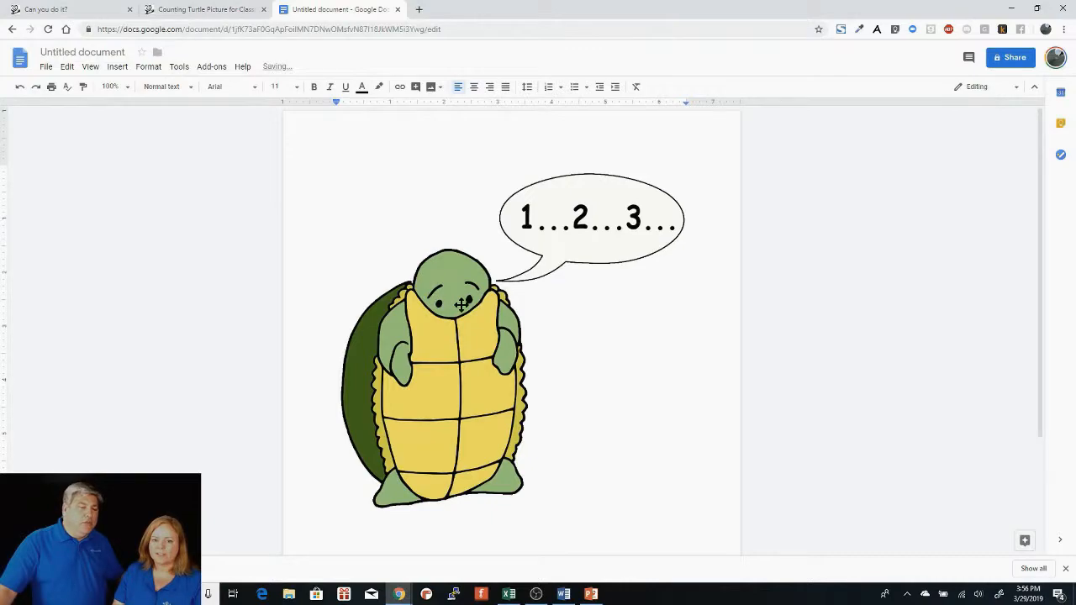
Resize the turtle image to about half size, then switch over to Word.
click(460, 303)
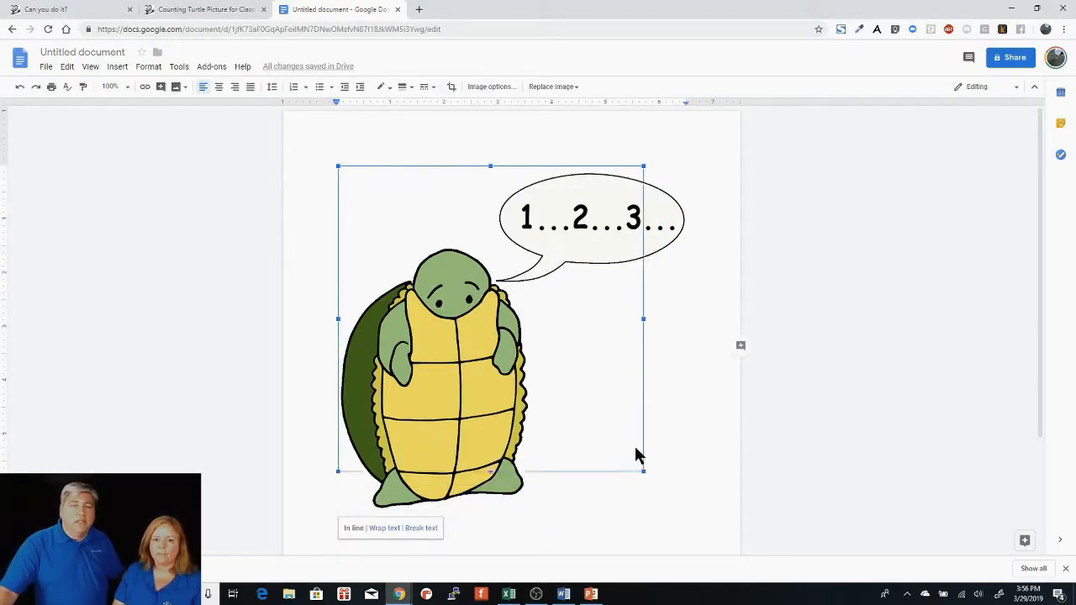
drag(644, 471, 514, 344)
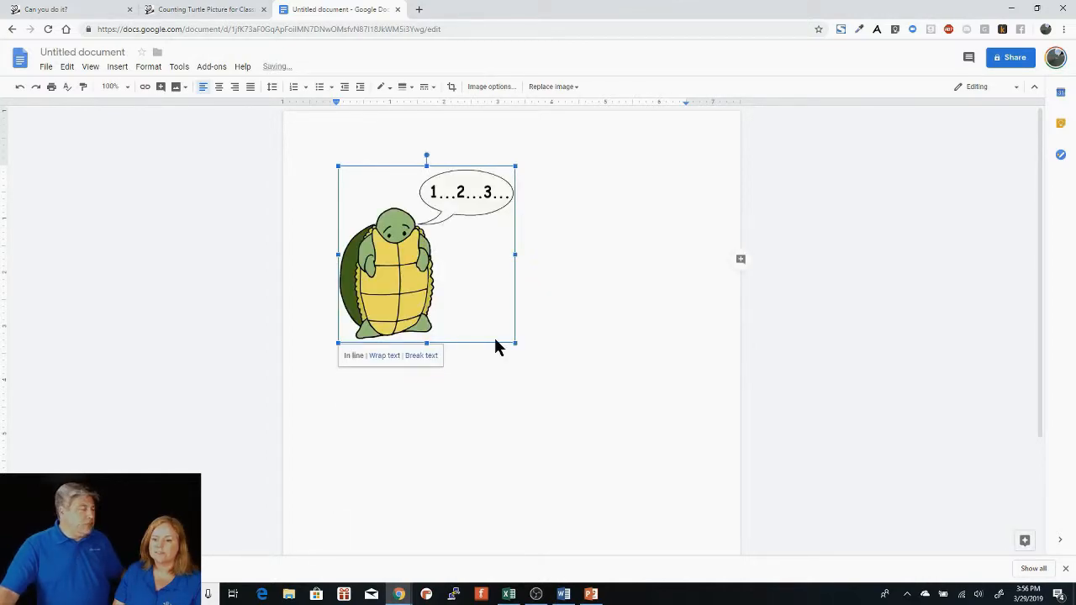
mouse_move(767, 197)
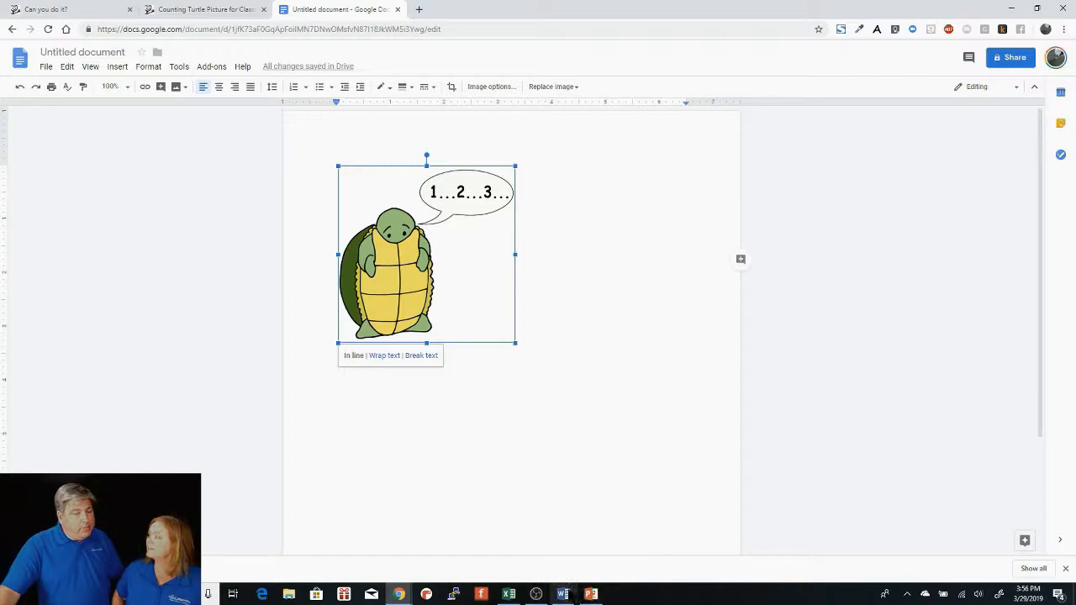
click(563, 593)
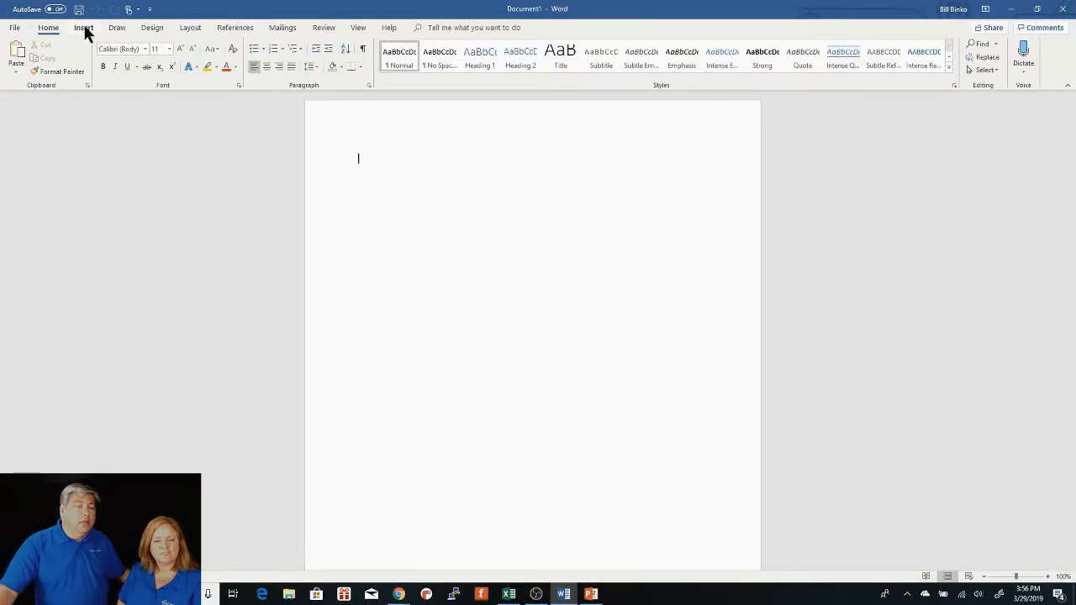
Find 'lessonpix' in the Office add-ins store and add the LessonPix Symbols add-in.
click(83, 28)
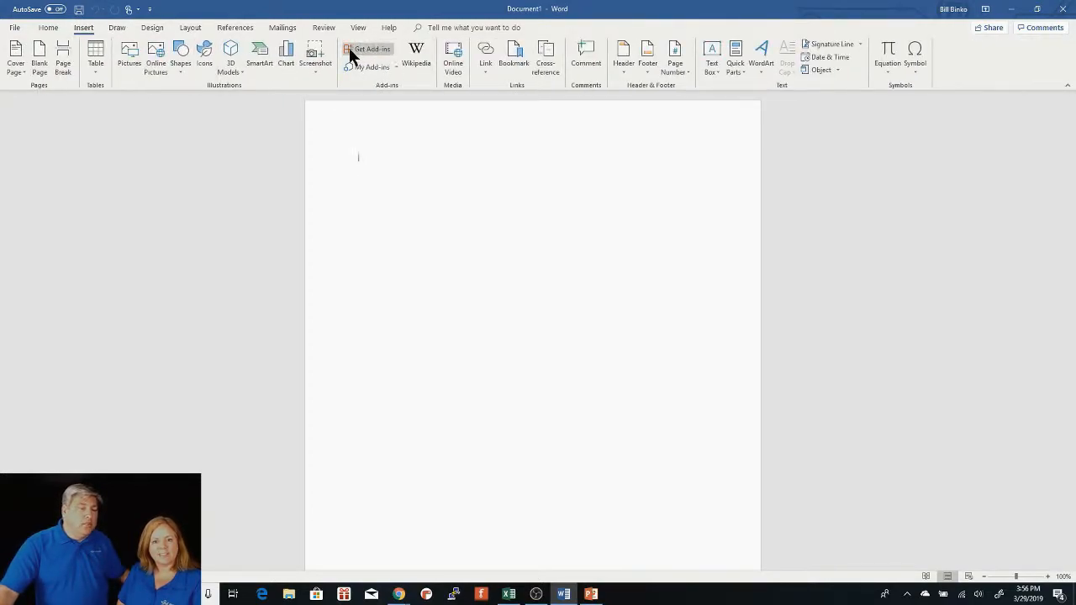
click(371, 49)
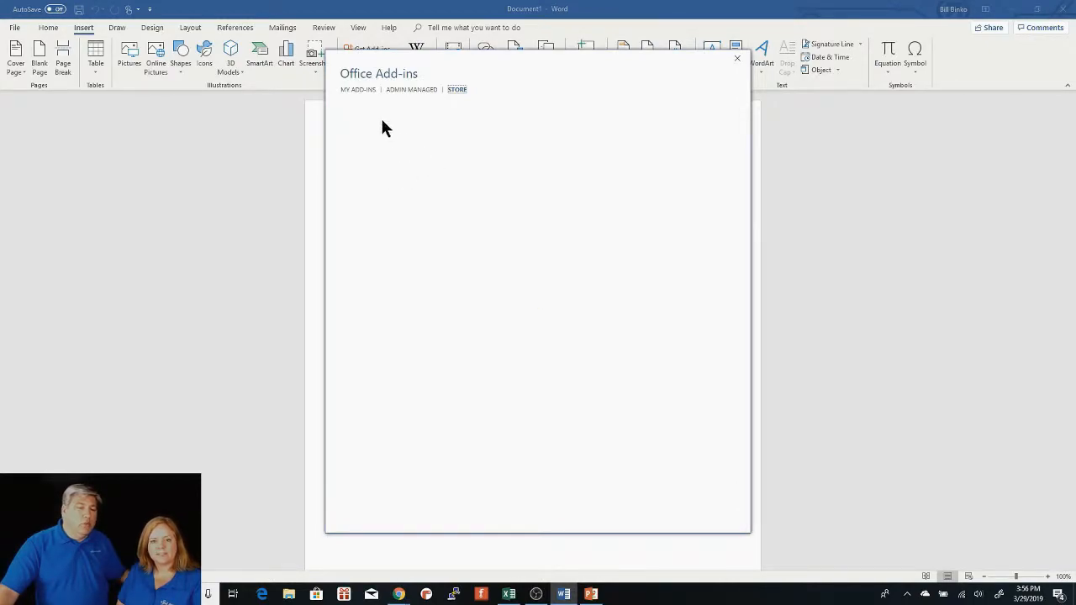
click(457, 89)
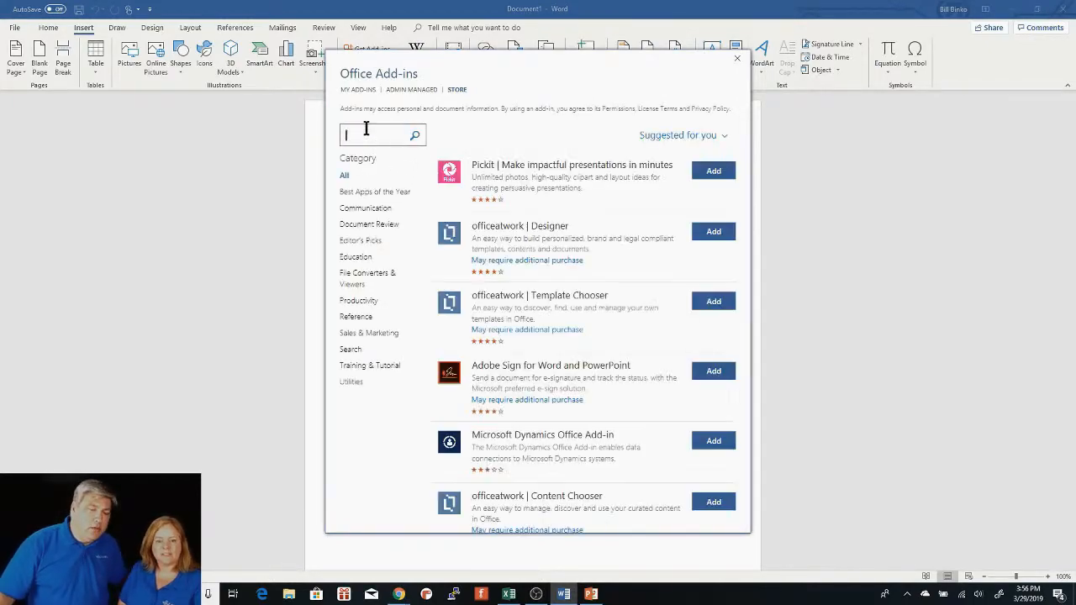
text(lessonpix)
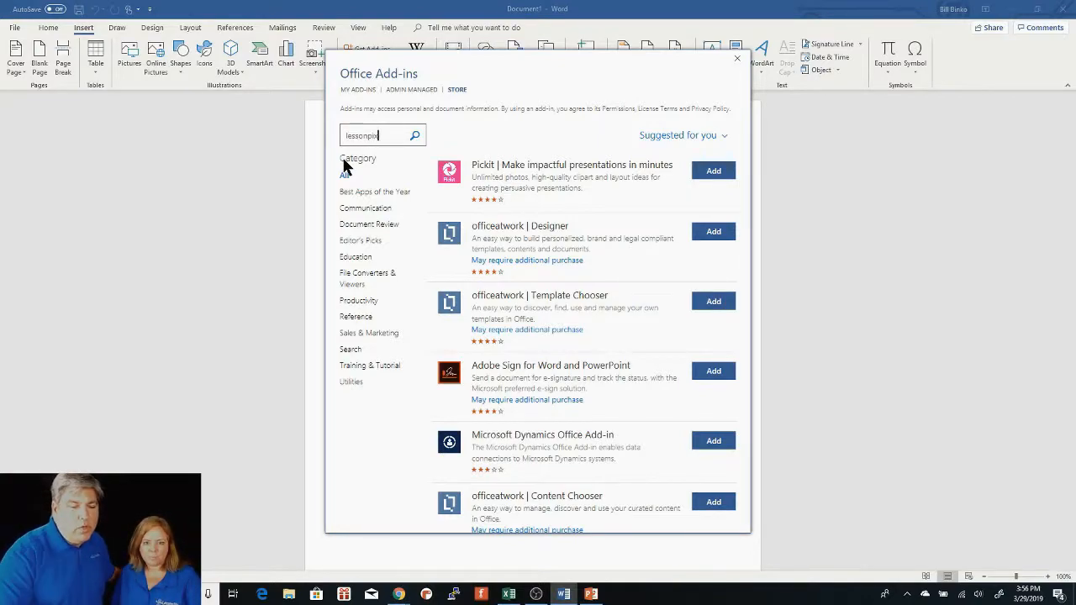
click(415, 135)
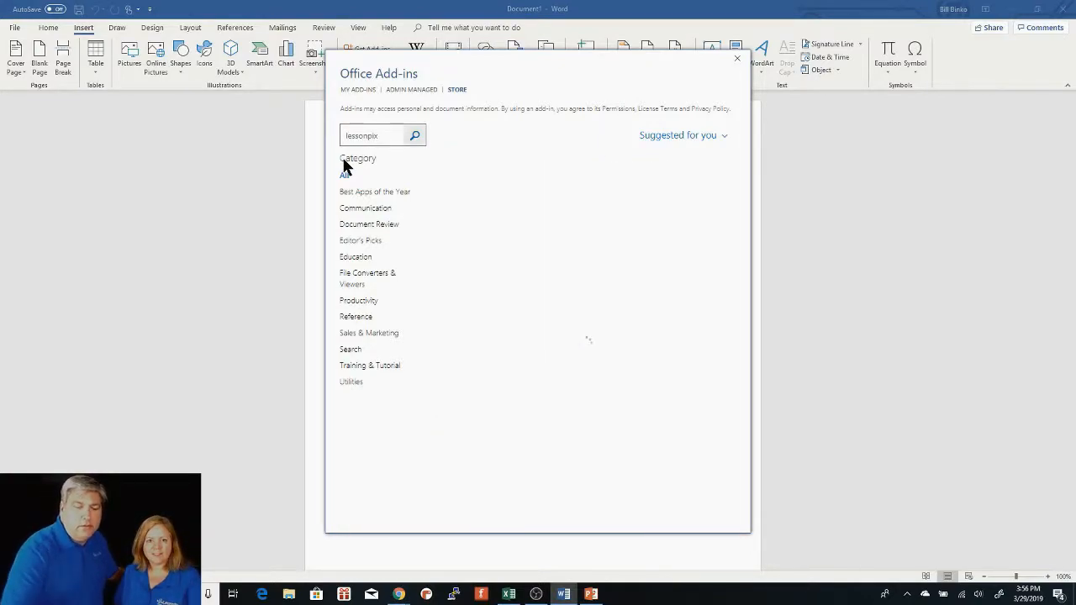
click(414, 135)
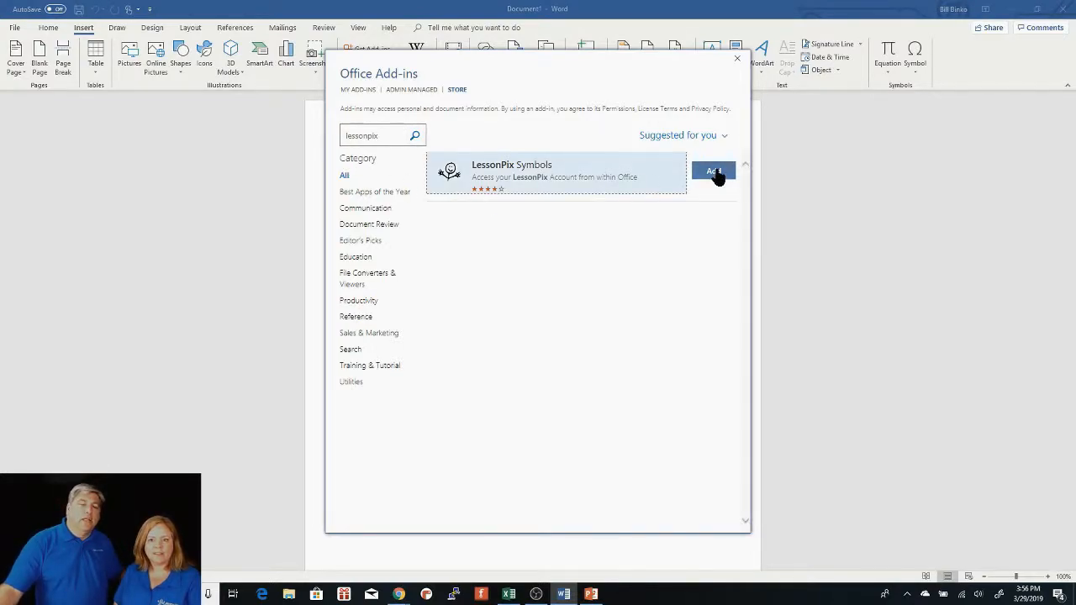
click(711, 172)
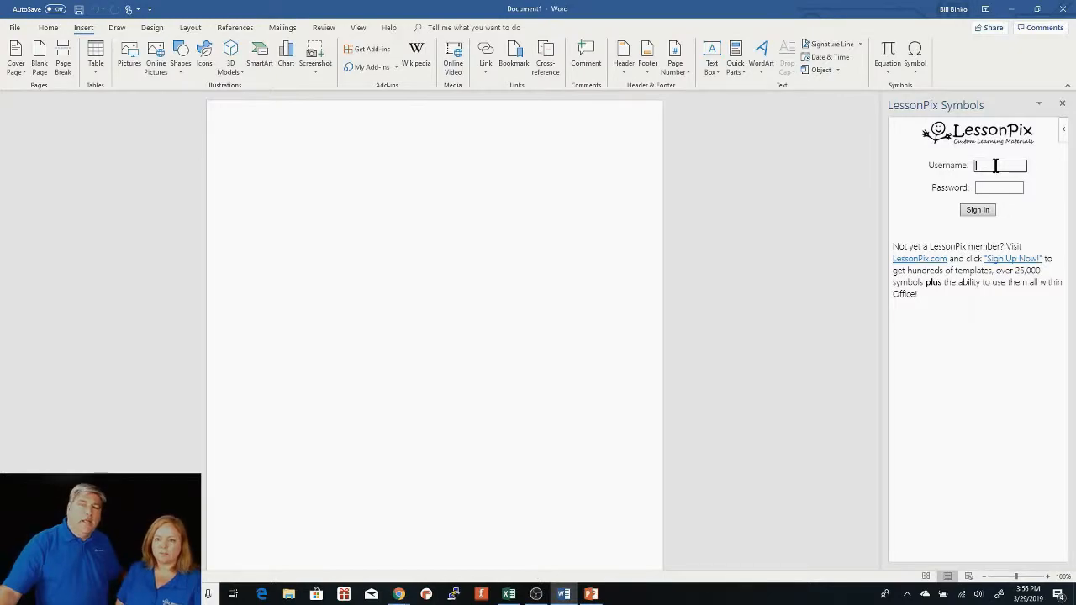
Sign in as 'bill', search 'turtle counting', and insert the Counting Turtle picture.
text(bill)
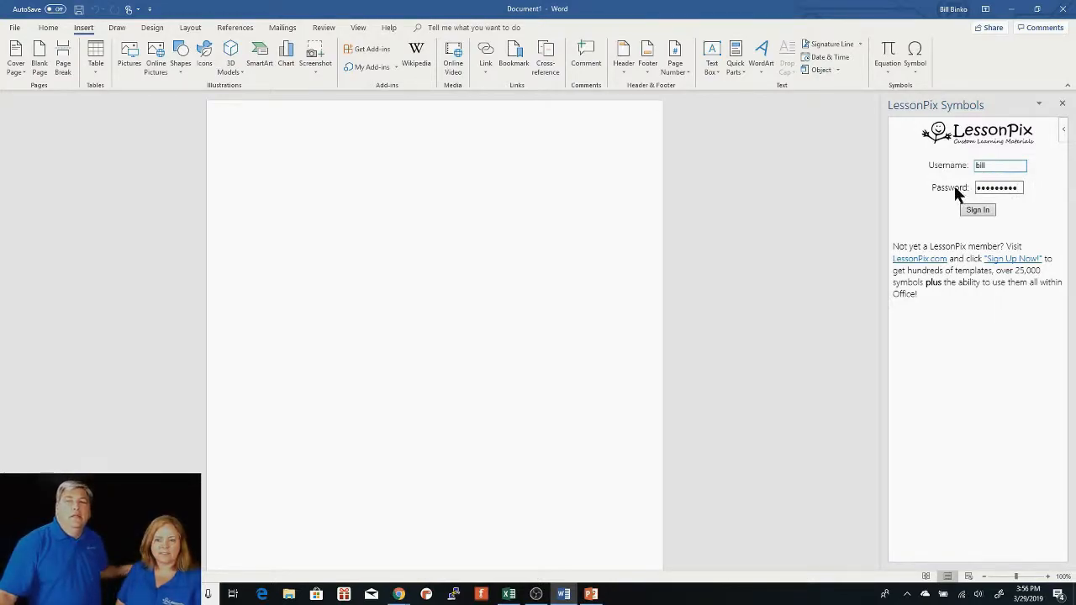
click(978, 210)
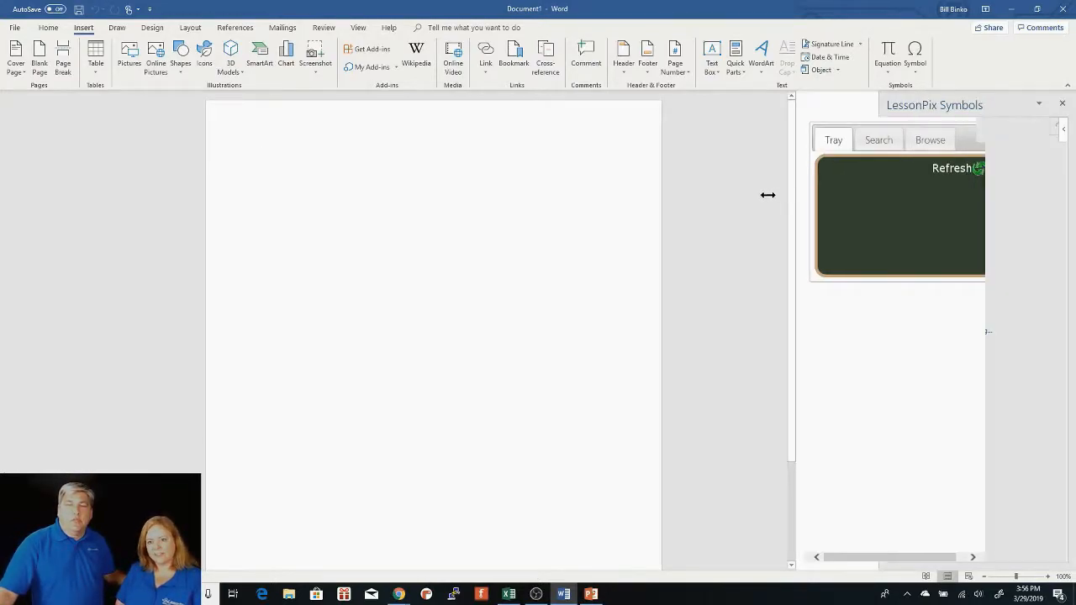
click(879, 140)
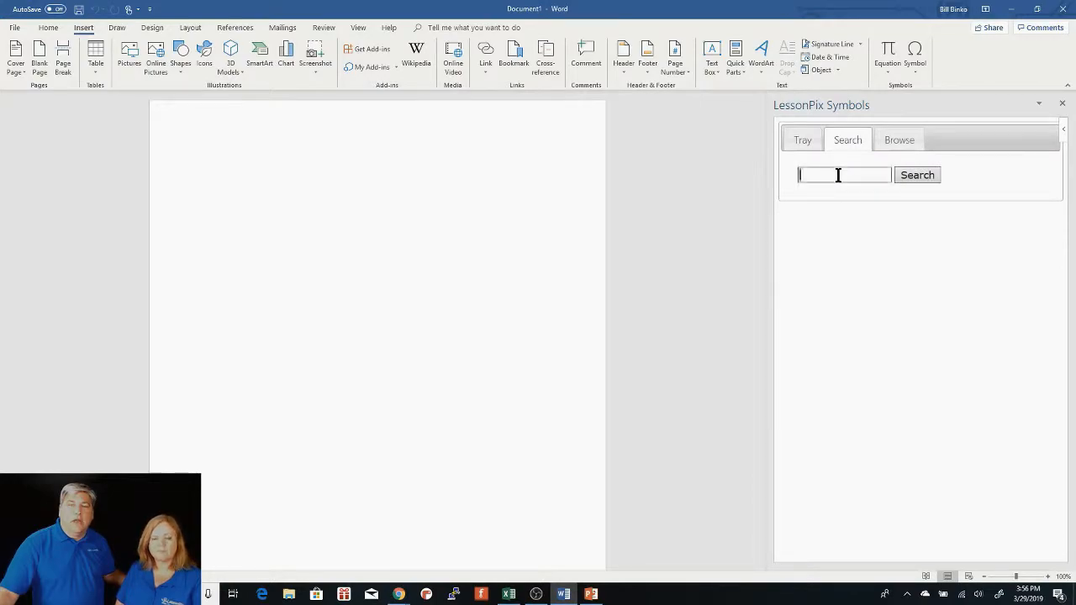
text(turtle counting)
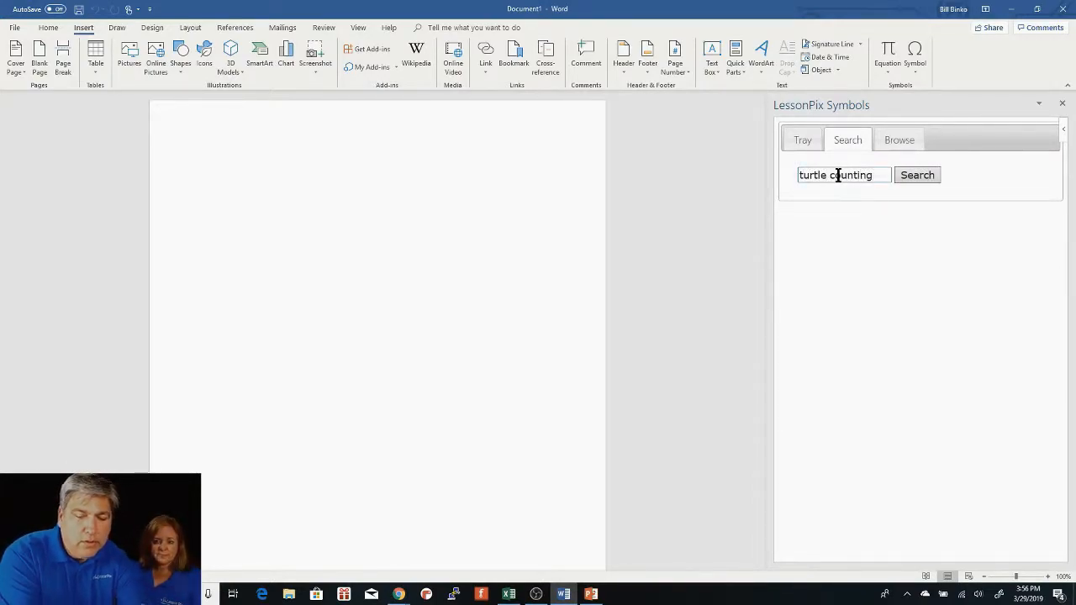
mouse_move(722, 280)
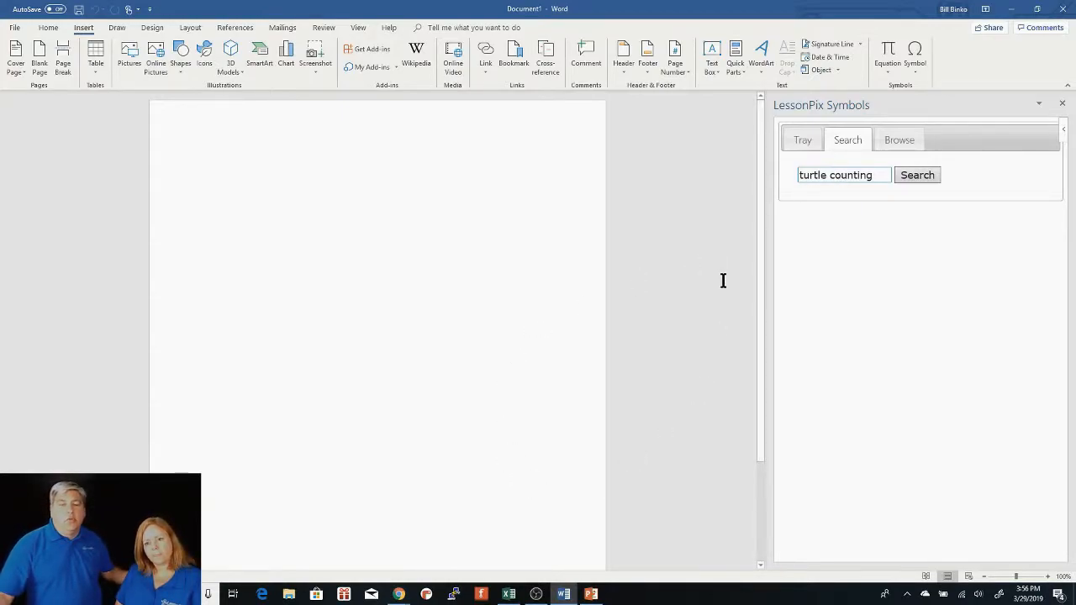
click(916, 175)
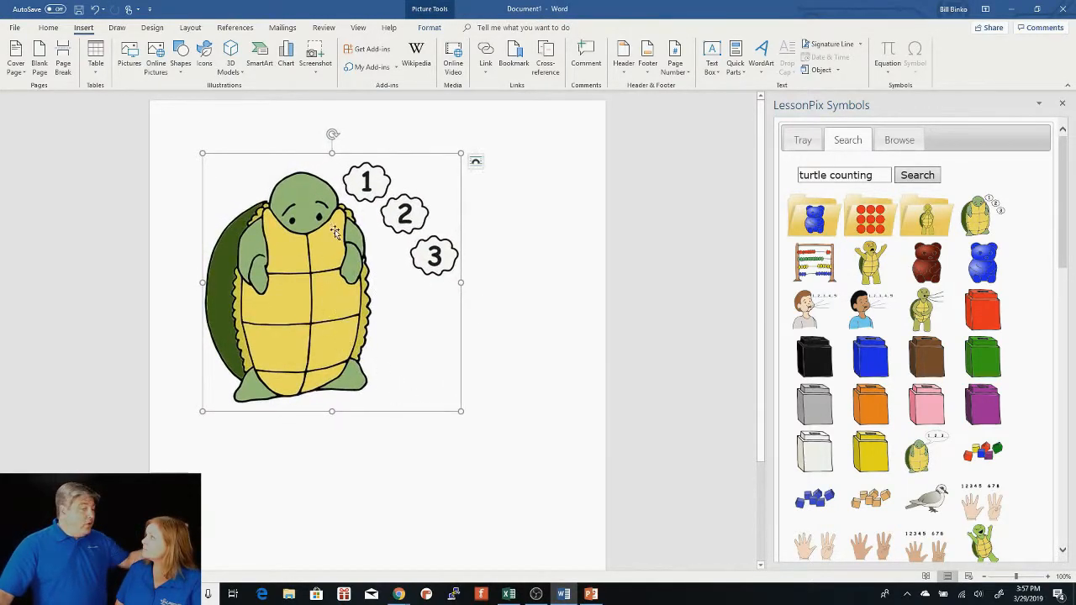
mouse_move(322, 152)
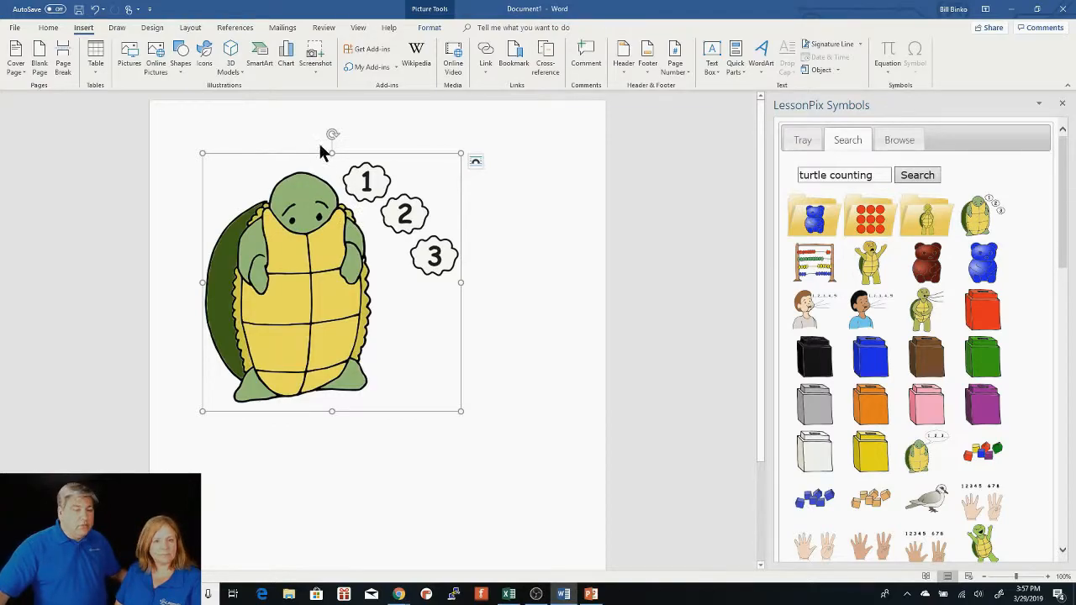
Tilt the turtle picture and give it a soft-shadow picture style, previewing Artistic Effects.
drag(332, 133, 374, 136)
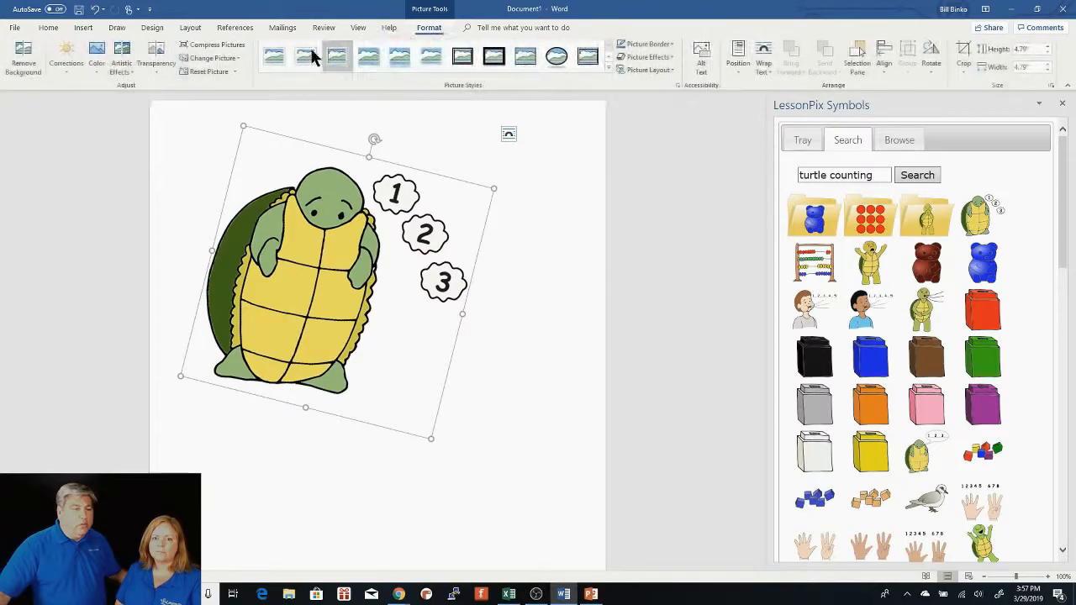
click(364, 57)
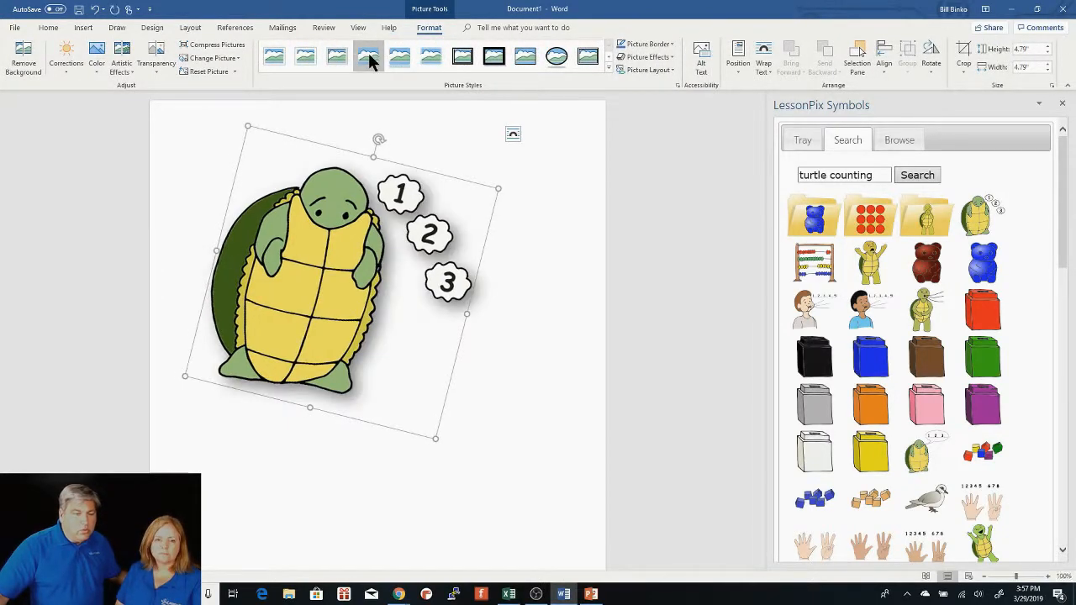
click(121, 59)
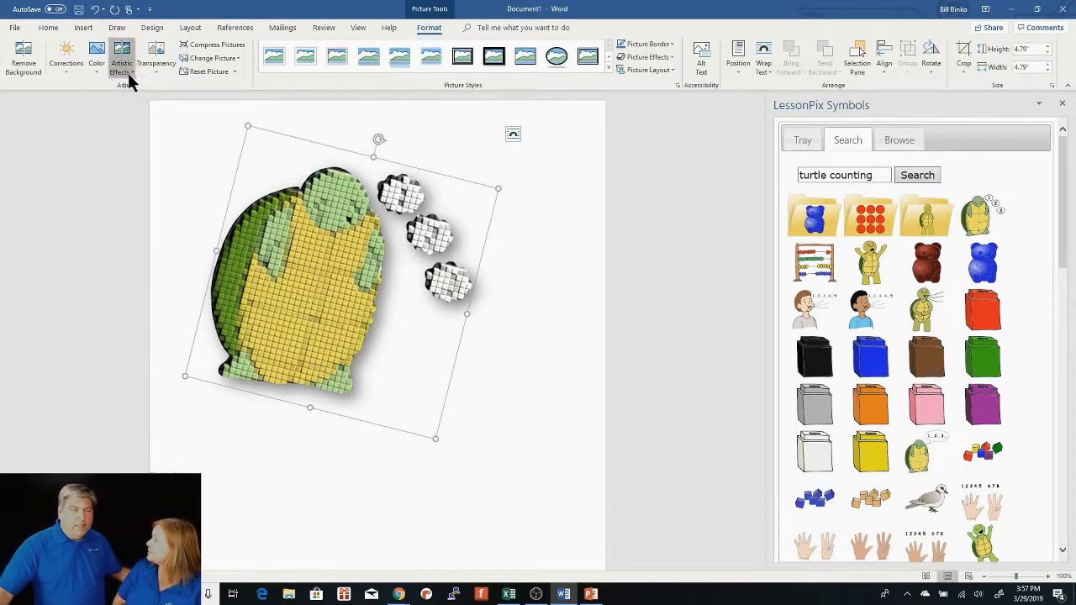
click(122, 59)
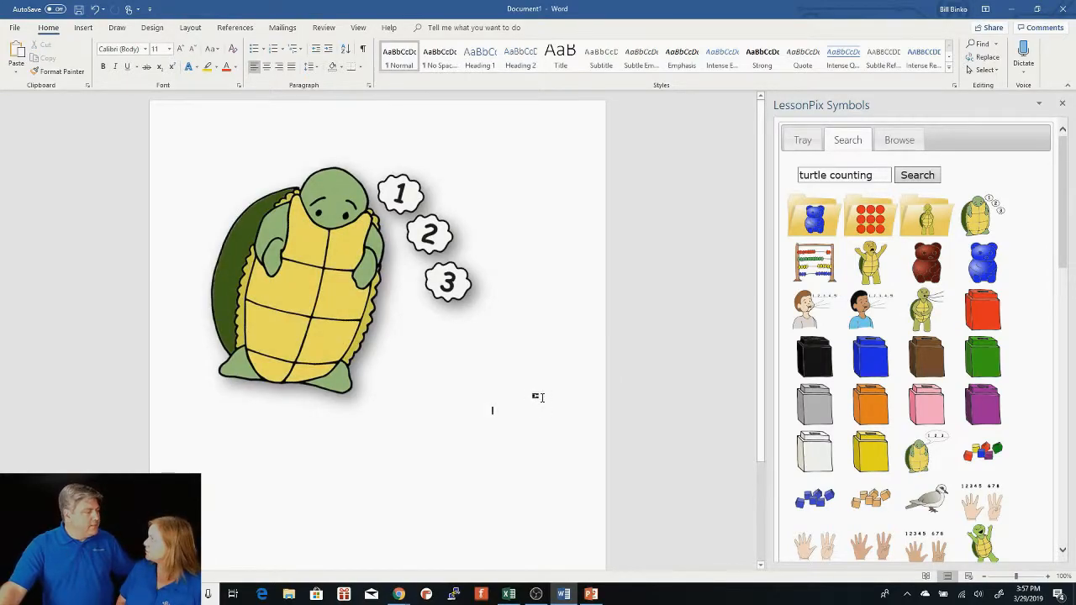
mouse_move(342, 317)
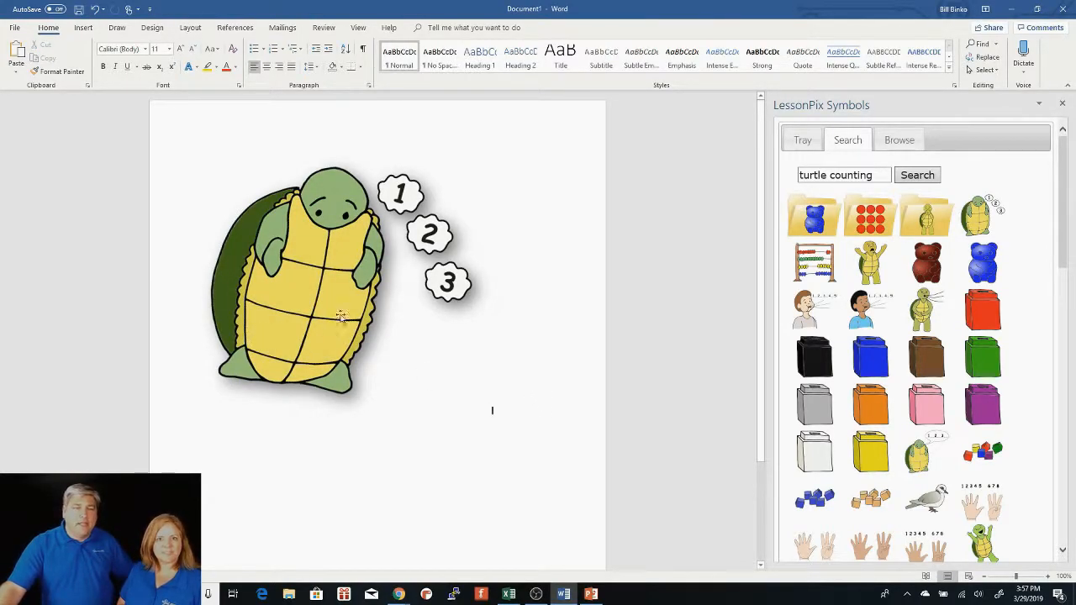